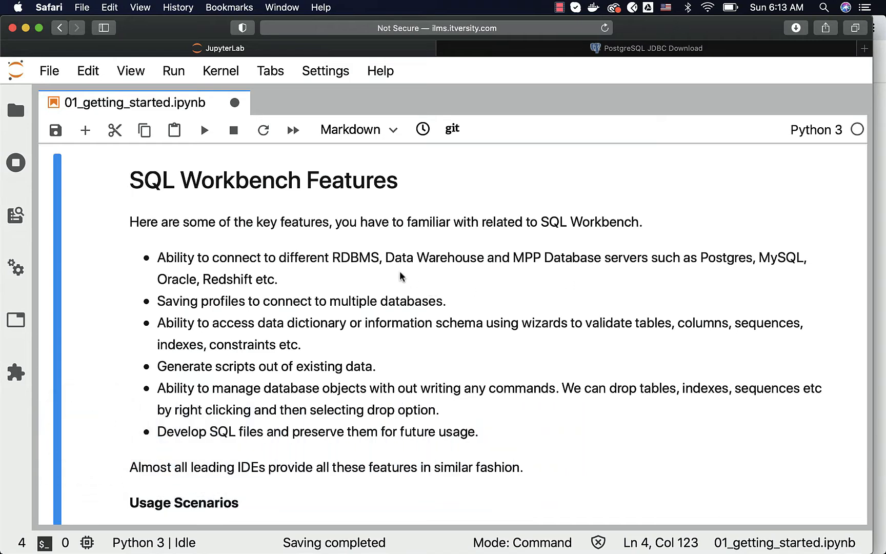
mouse_move(505, 269)
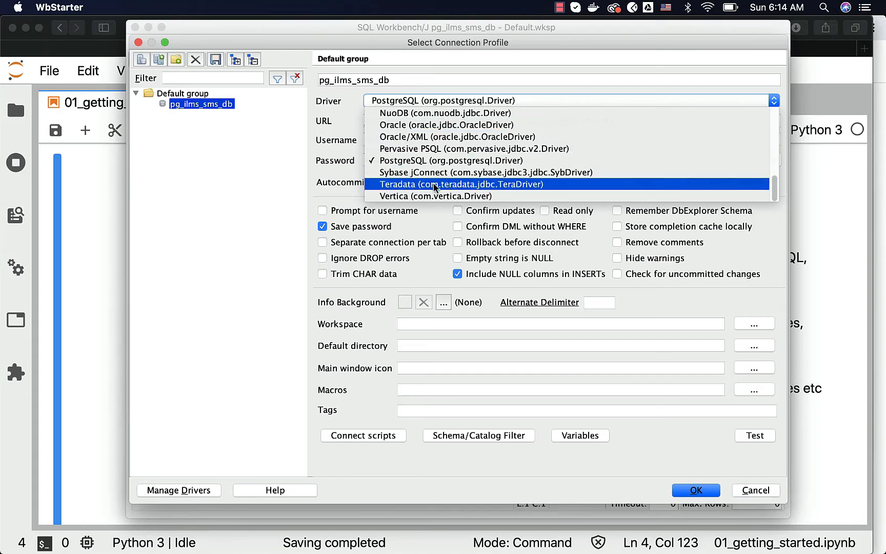
mouse_move(452, 173)
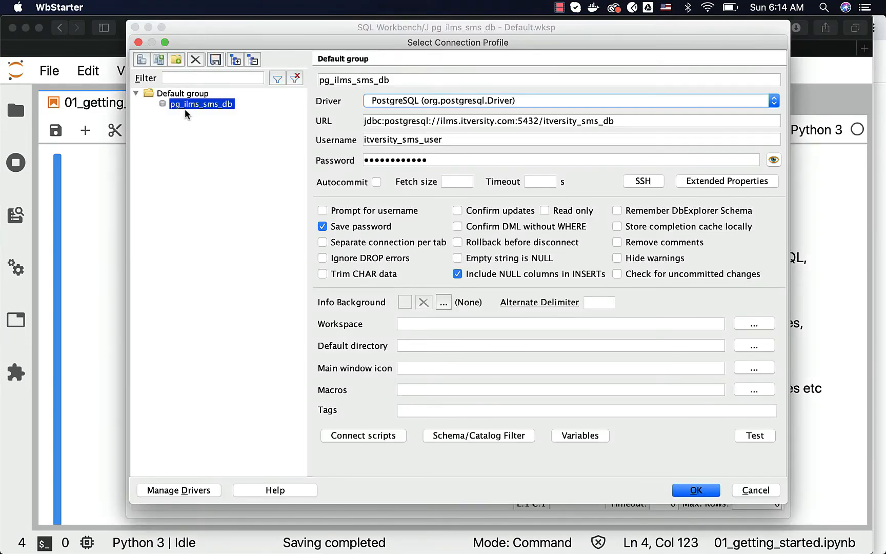
mouse_move(213, 119)
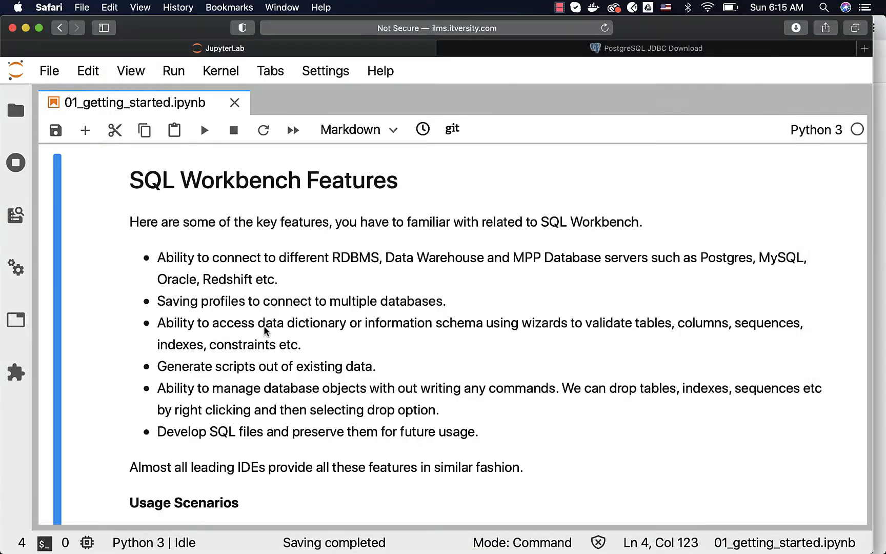
mouse_move(525, 342)
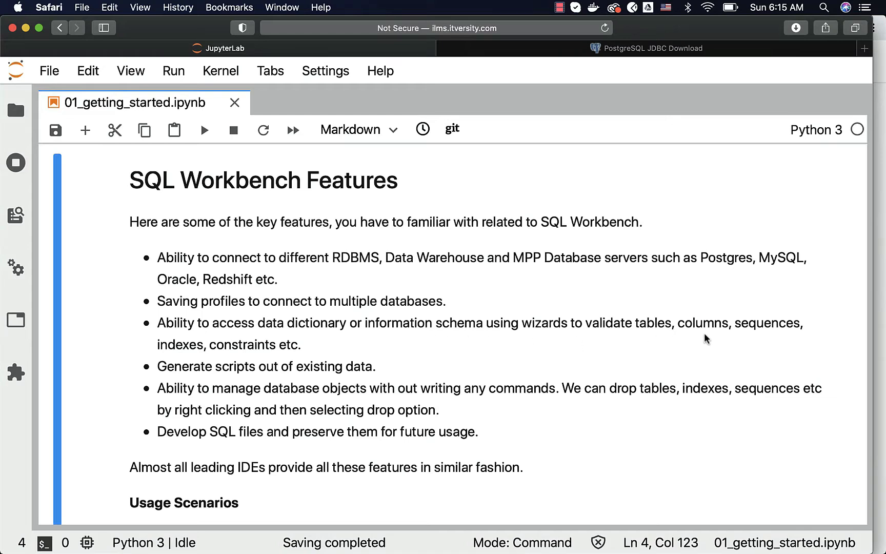
mouse_move(318, 348)
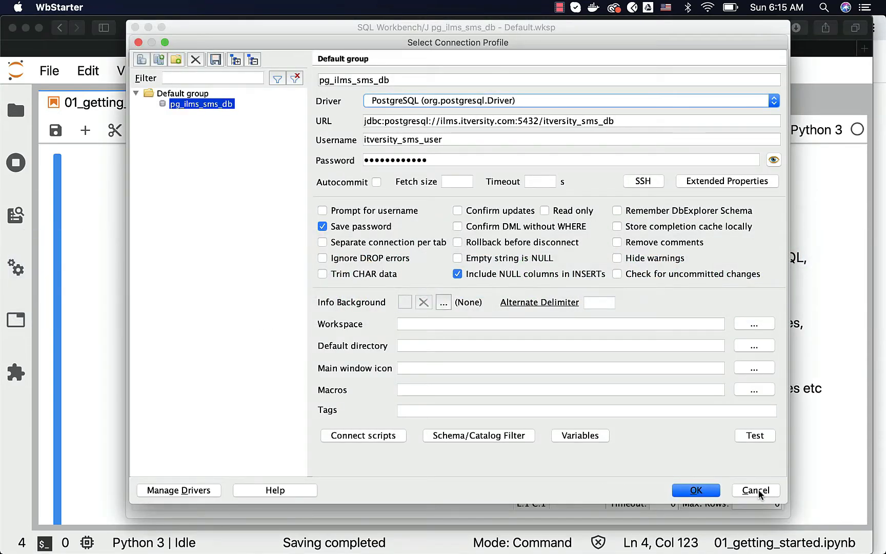
Dismiss the connection profile and show the Database Explorer listing public schema objects of itversity_sms_db
click(696, 491)
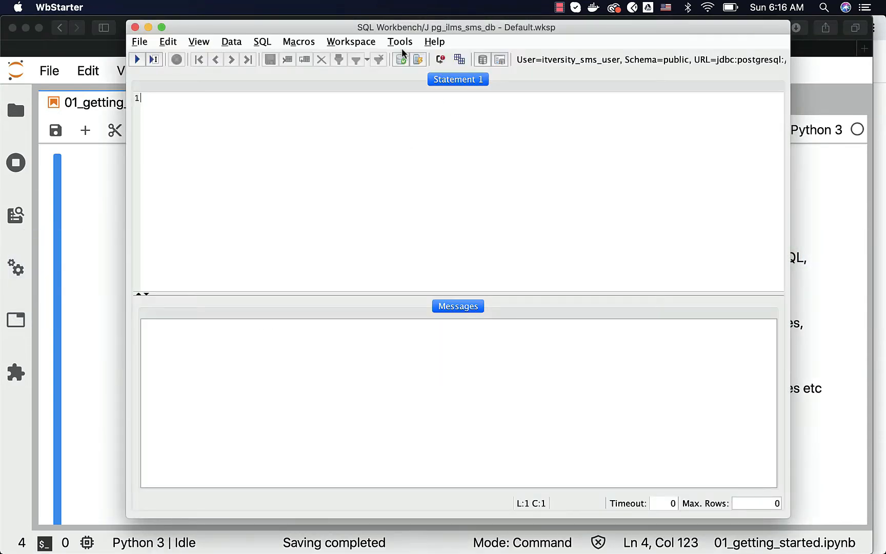
click(400, 41)
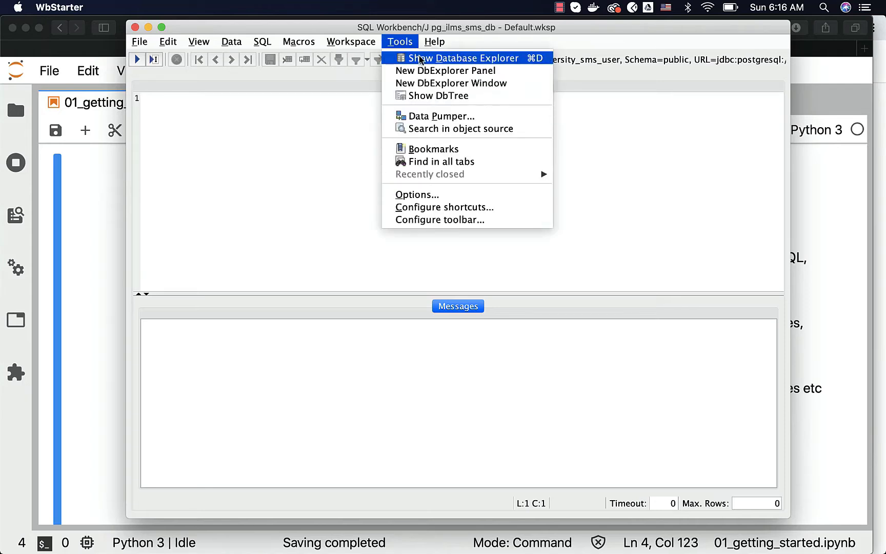
mouse_move(422, 59)
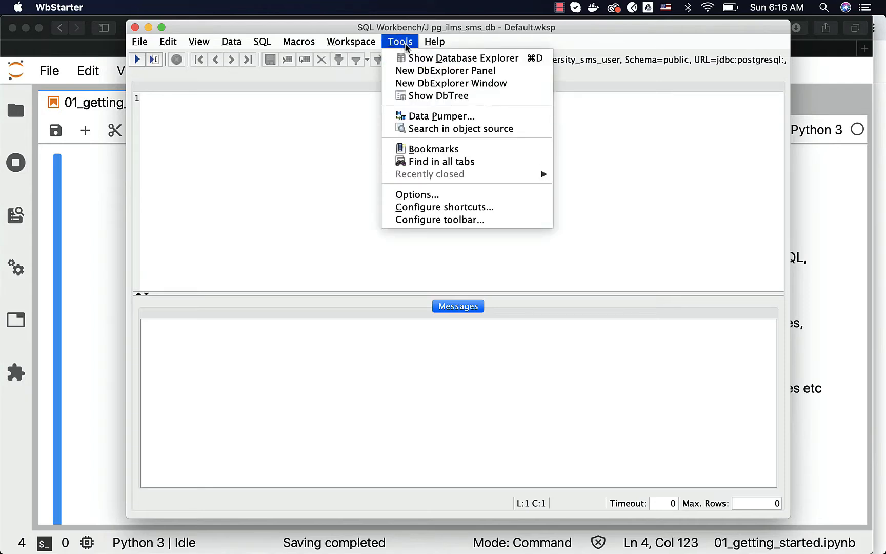
click(462, 58)
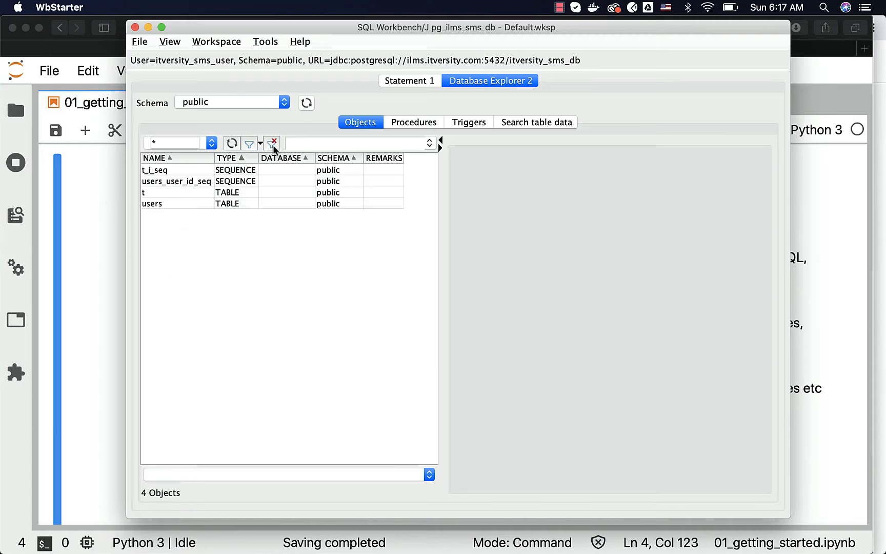
mouse_move(261, 88)
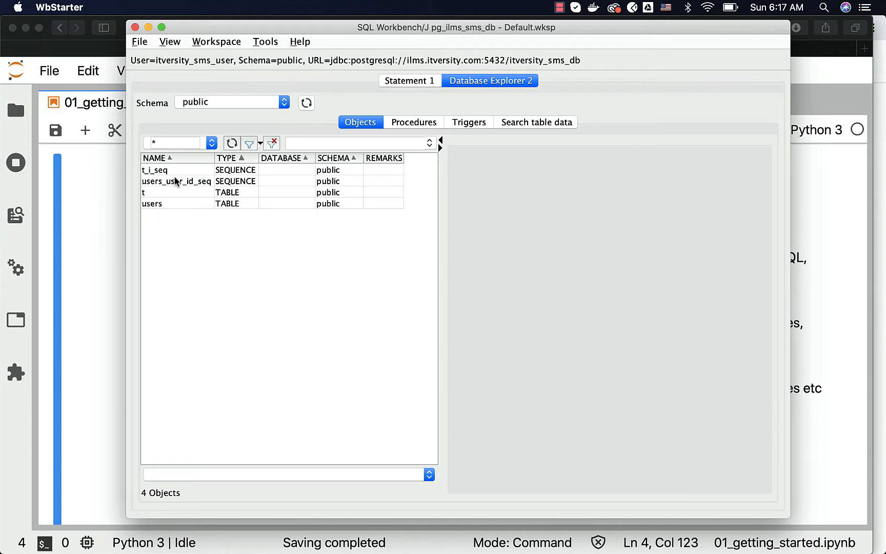
mouse_move(162, 202)
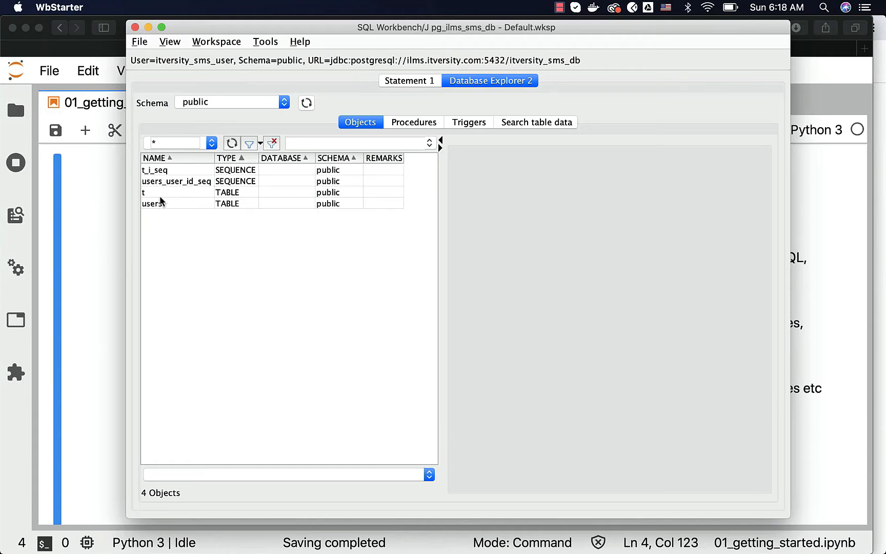
mouse_move(194, 182)
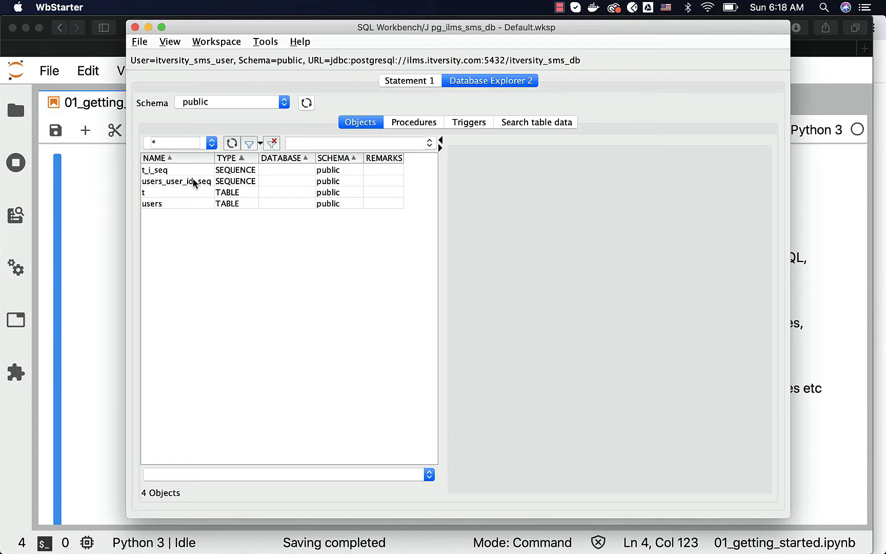
mouse_move(157, 209)
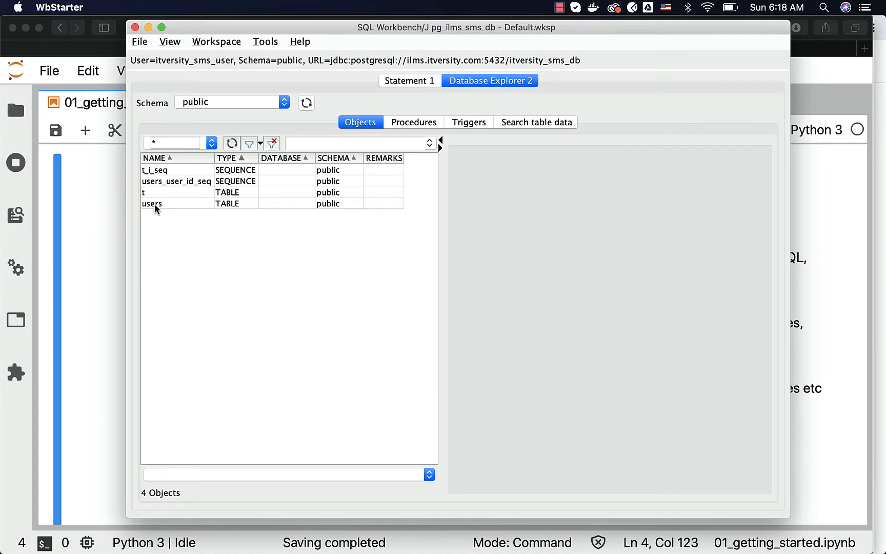
Select the users table, view its columns and its five data rows, then peek at the File menu
click(151, 204)
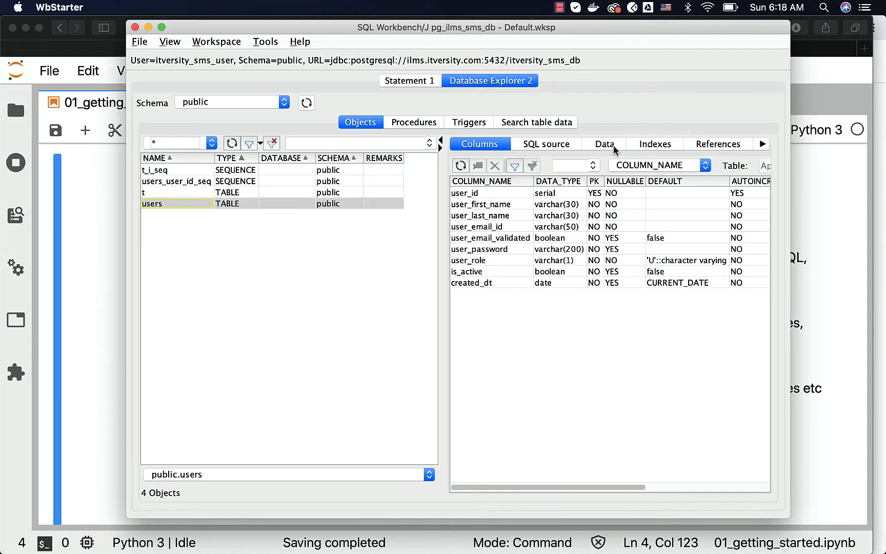
click(603, 143)
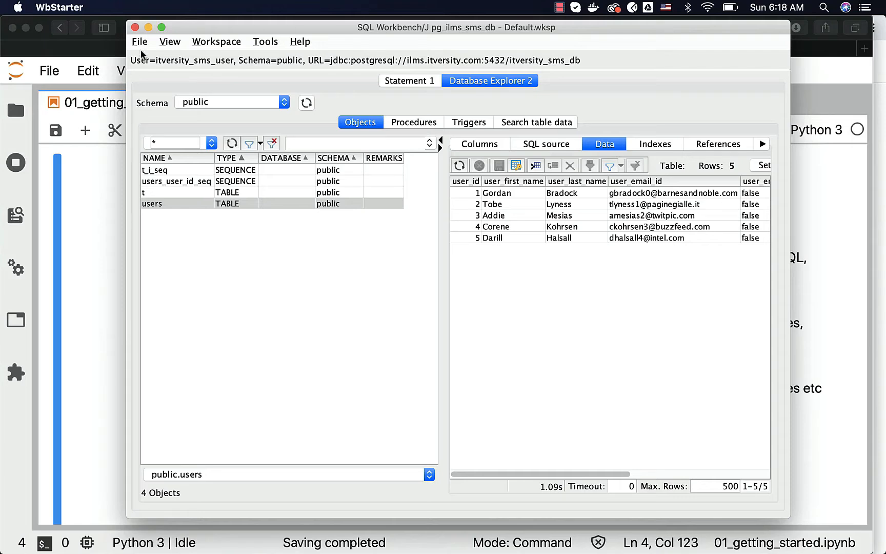
click(140, 41)
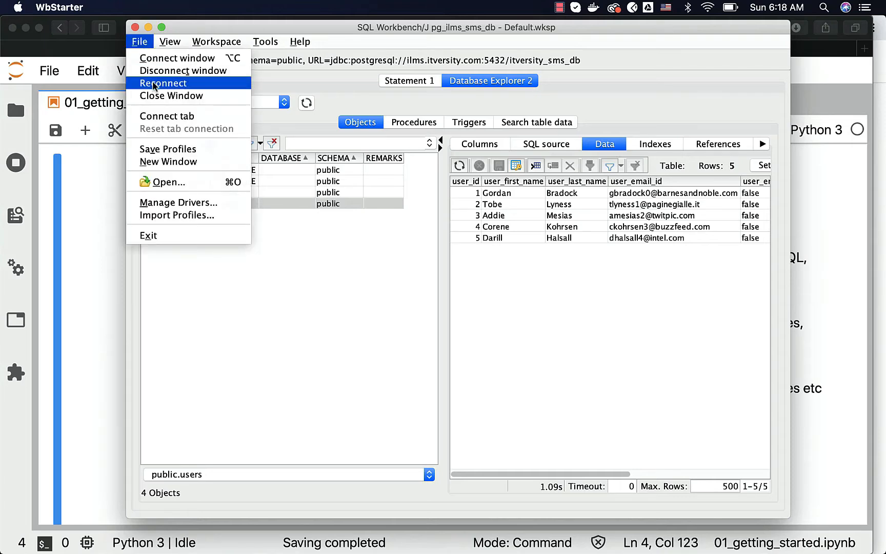
mouse_move(163, 83)
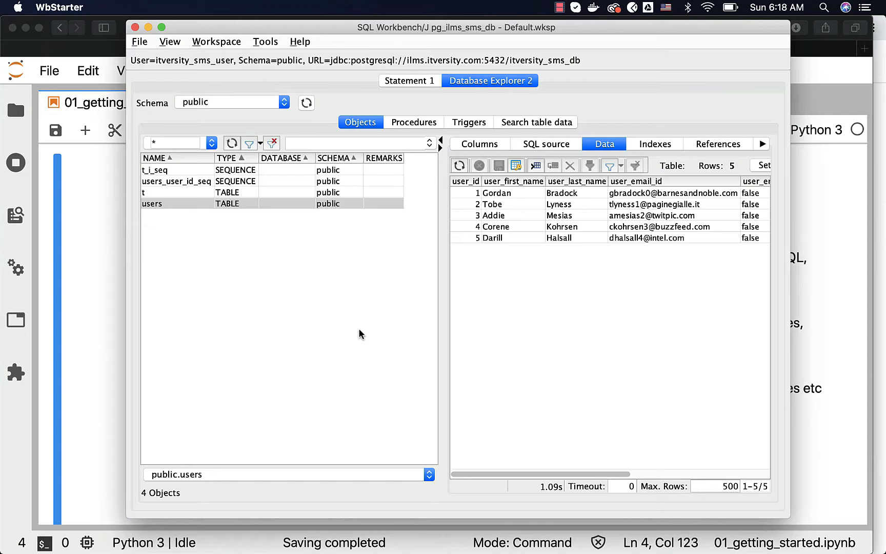
mouse_move(340, 334)
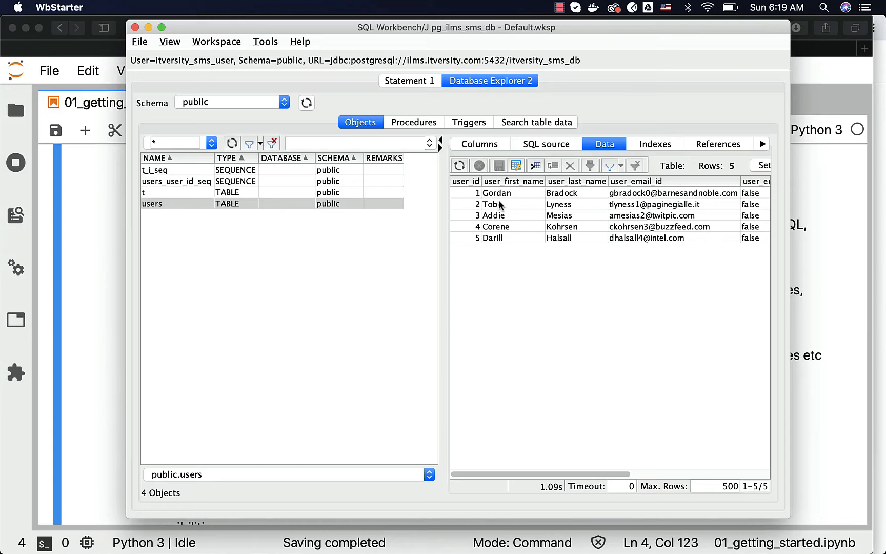
Bring up the row-actions context menu over the users data grid to review Copy Data as SQL options
right_click(514, 213)
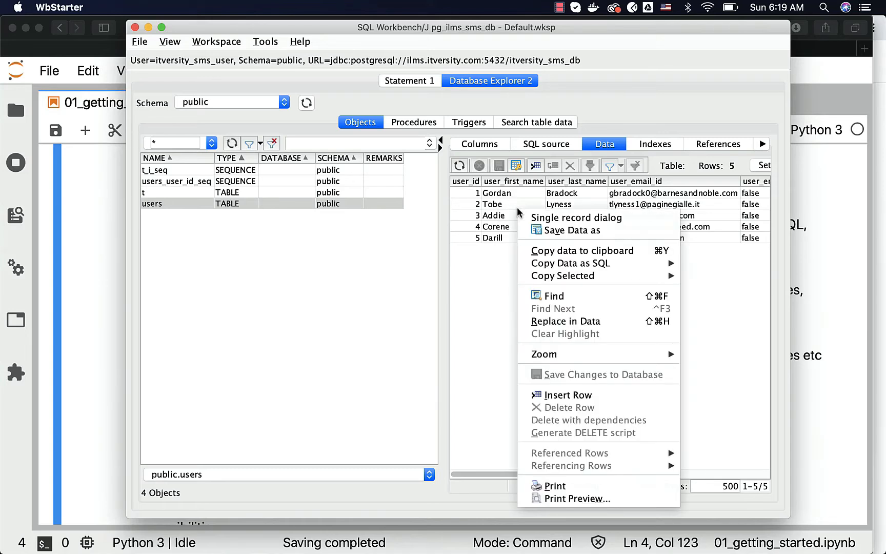
mouse_move(571, 263)
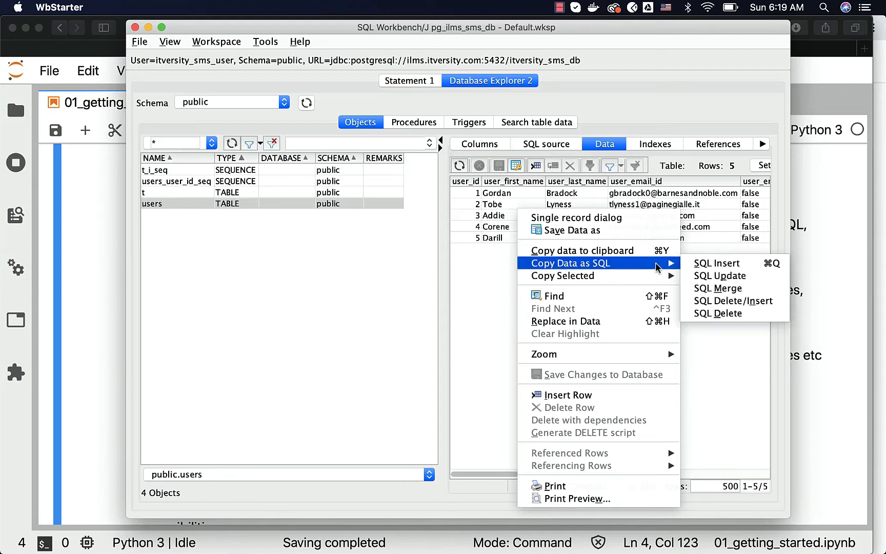
mouse_move(733, 300)
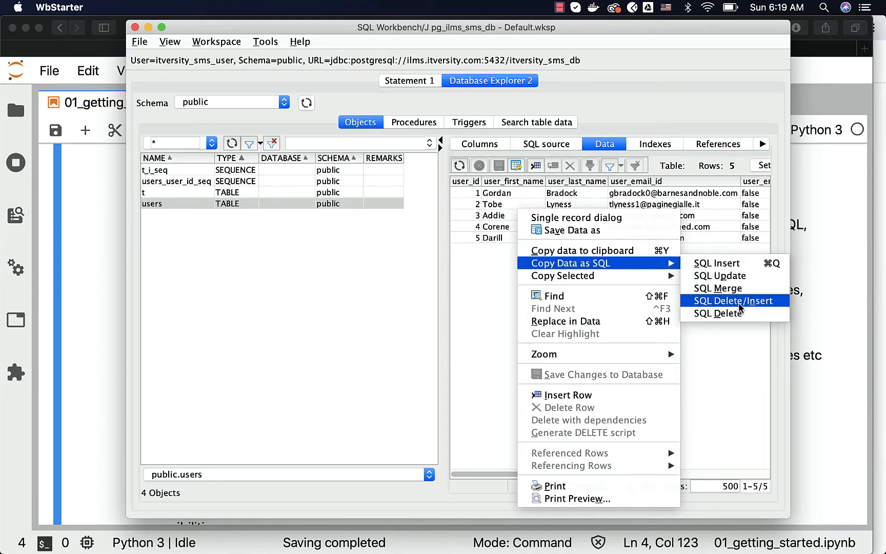
mouse_move(733, 301)
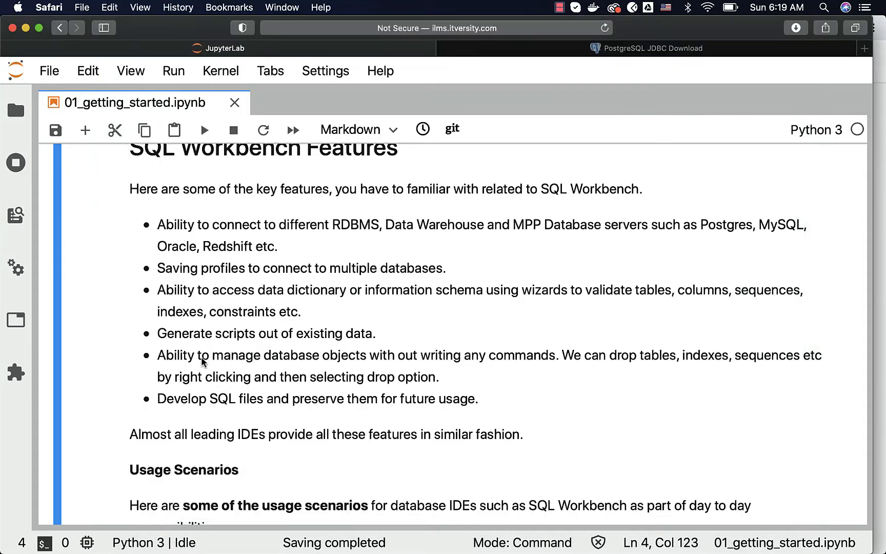
mouse_move(503, 378)
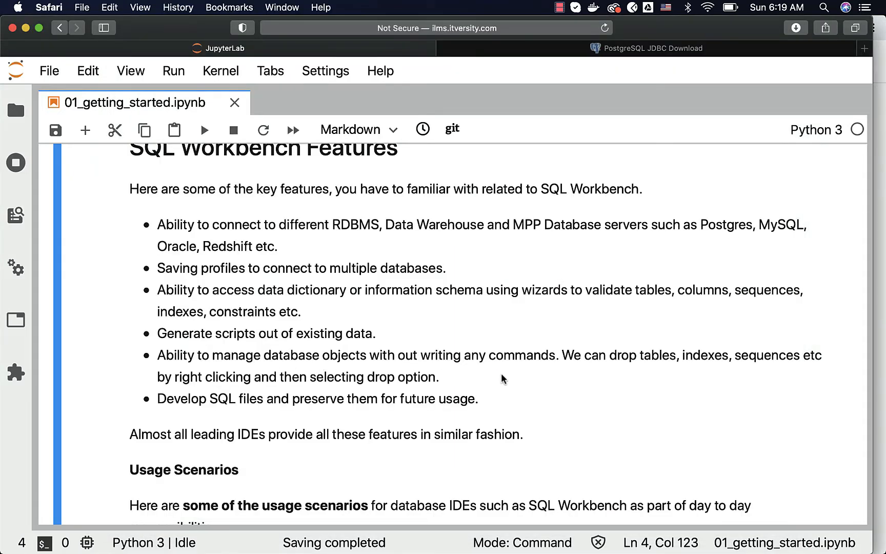
mouse_move(710, 367)
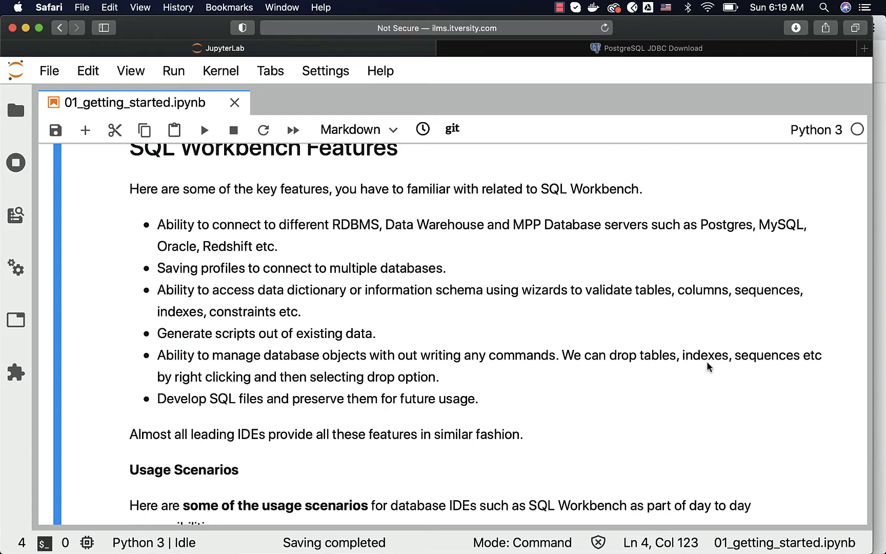
mouse_move(413, 394)
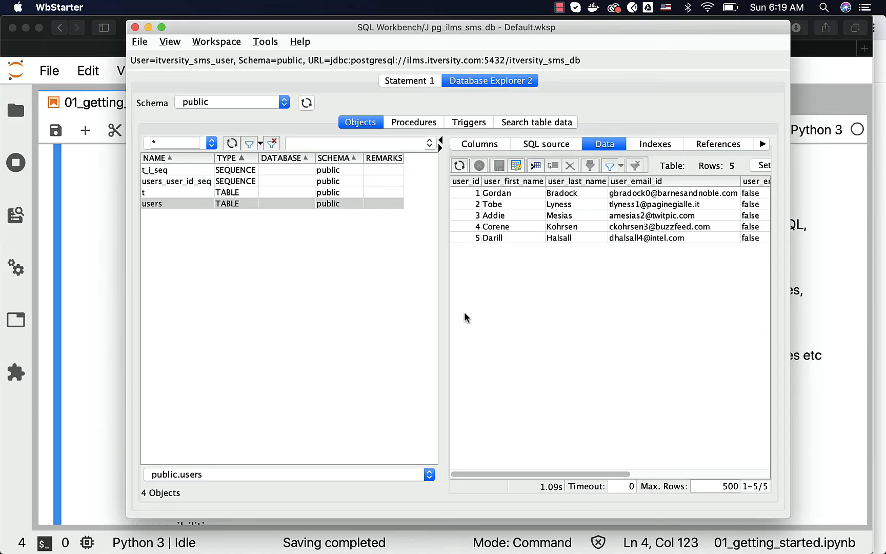
mouse_move(325, 298)
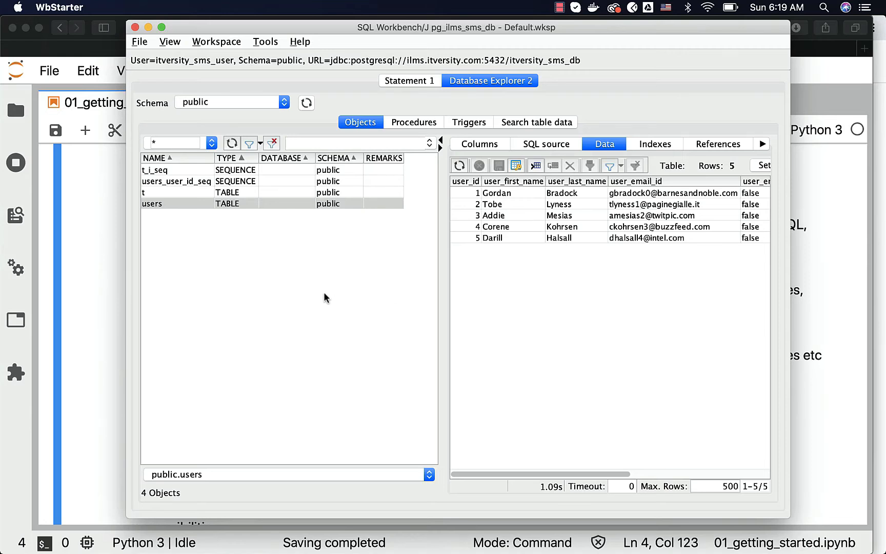
mouse_move(172, 212)
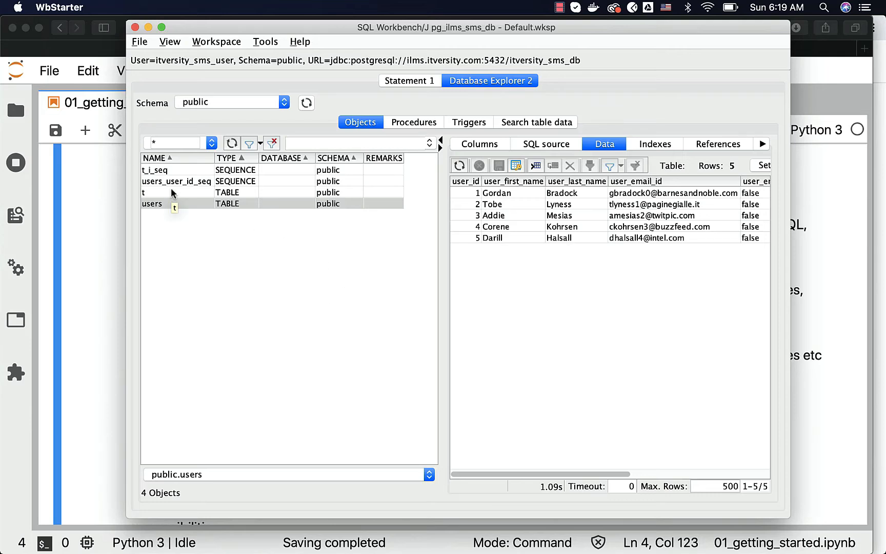
Check the table actions for t, then reselect users and show its five rows on the Data tab
right_click(152, 203)
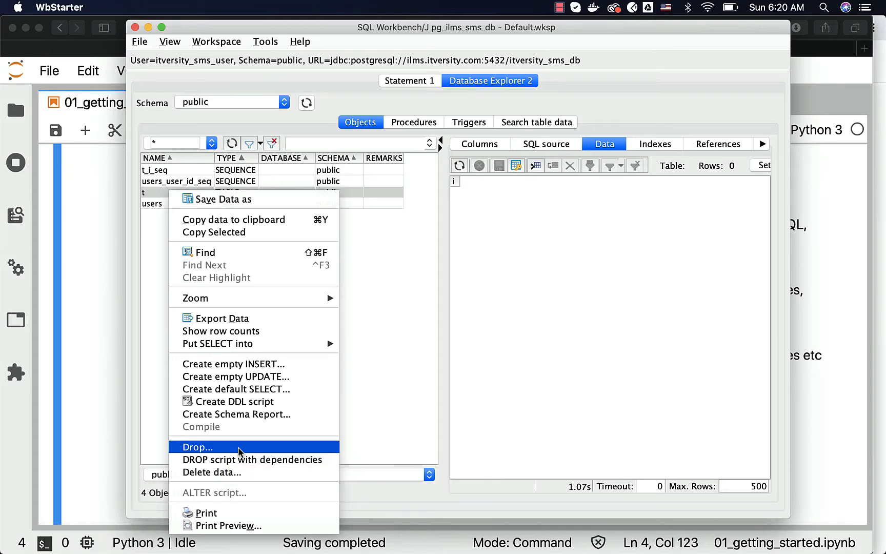
mouse_move(250, 459)
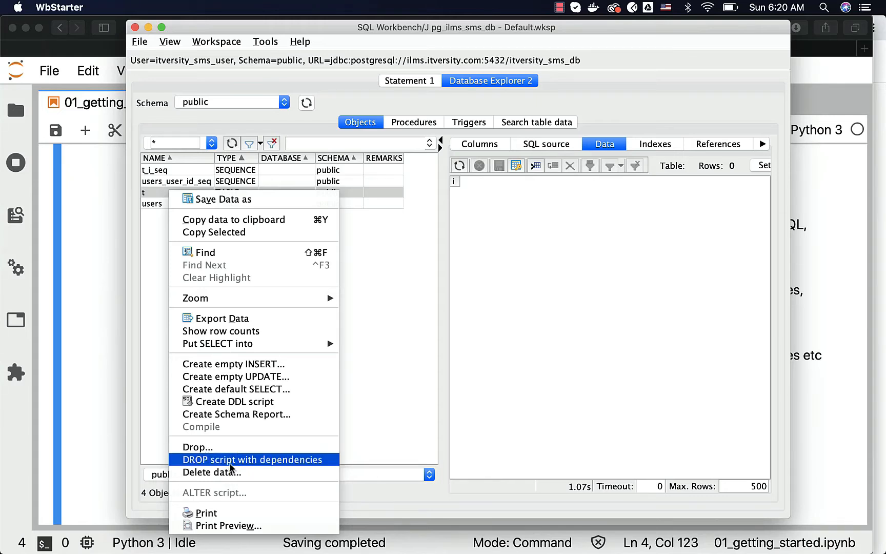
mouse_move(252, 459)
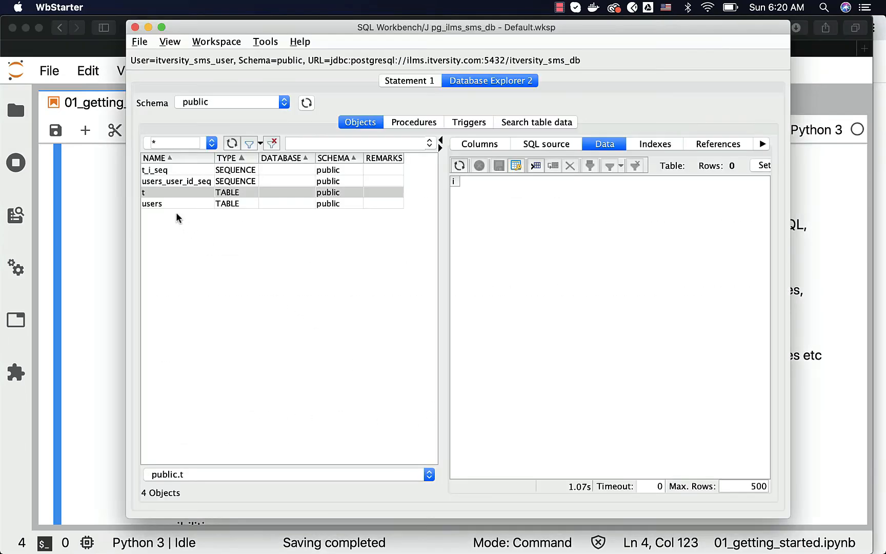
click(152, 203)
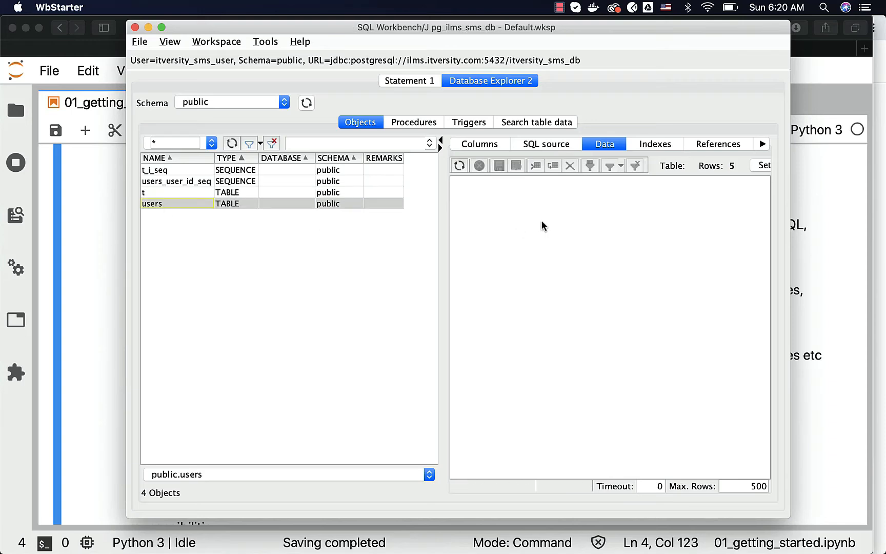
click(460, 165)
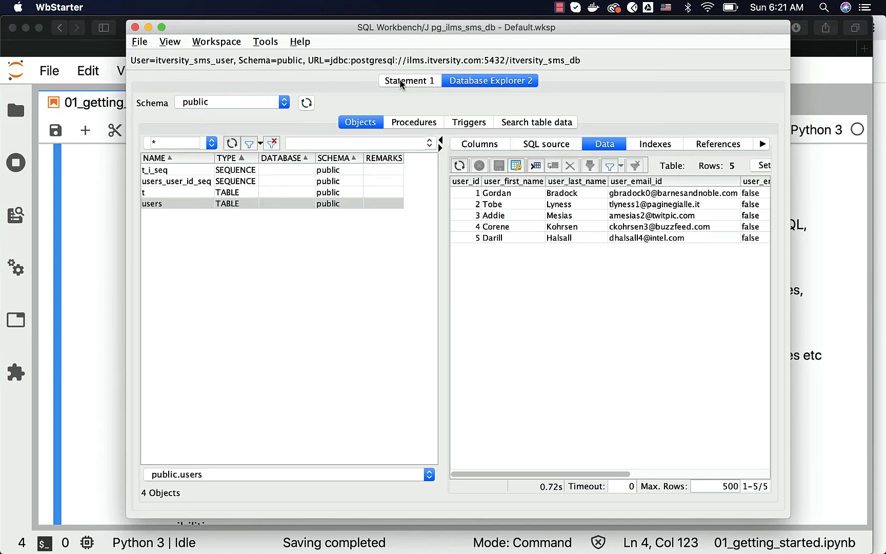
Close the Database Explorer tab, leaving the Statement 1 SQL editor
click(408, 79)
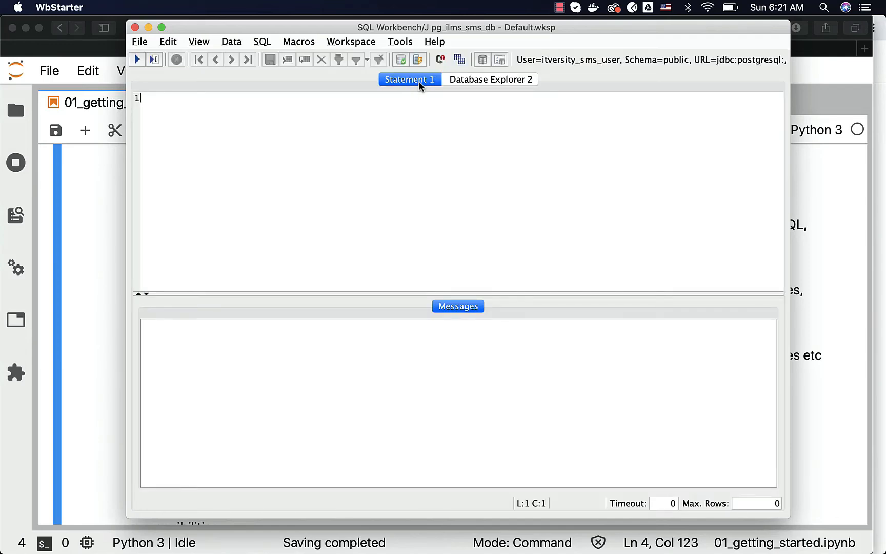
click(490, 79)
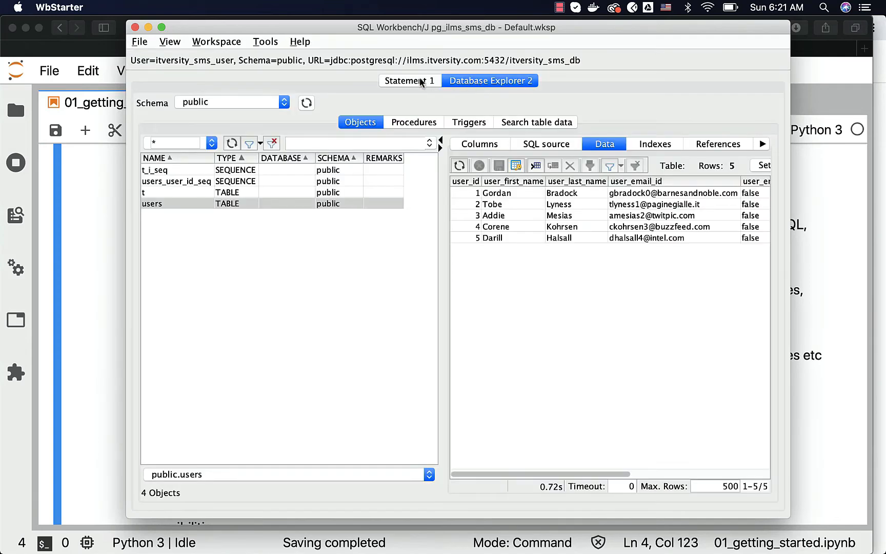
right_click(490, 80)
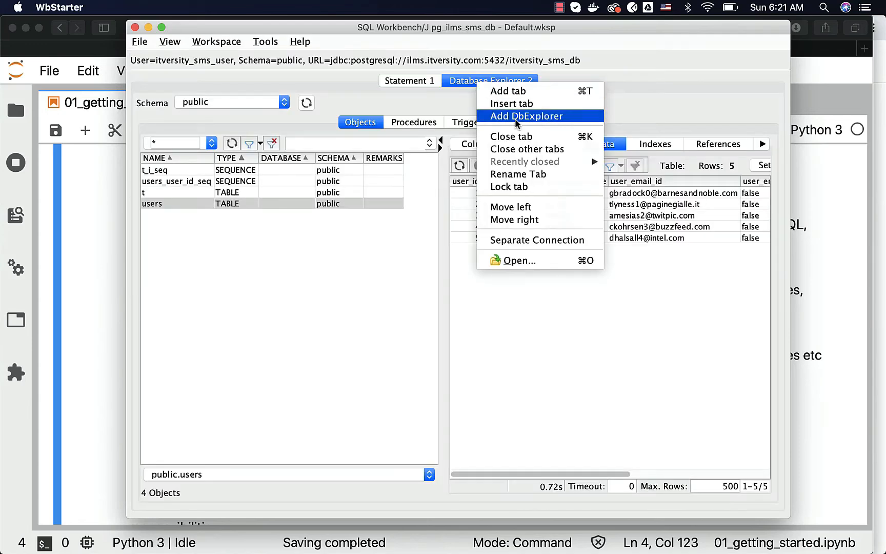
click(408, 80)
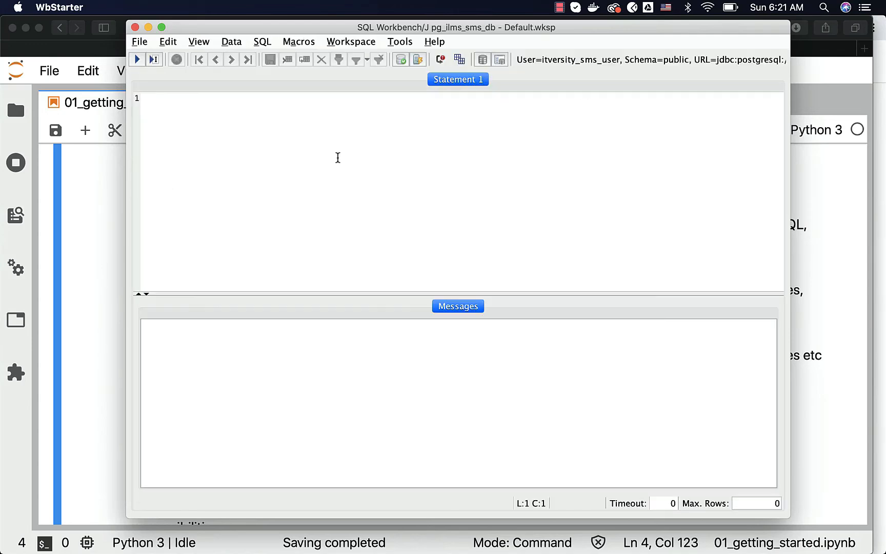
Run SELECT * FROM users; listing all five user rows
text(SELECT * FR)
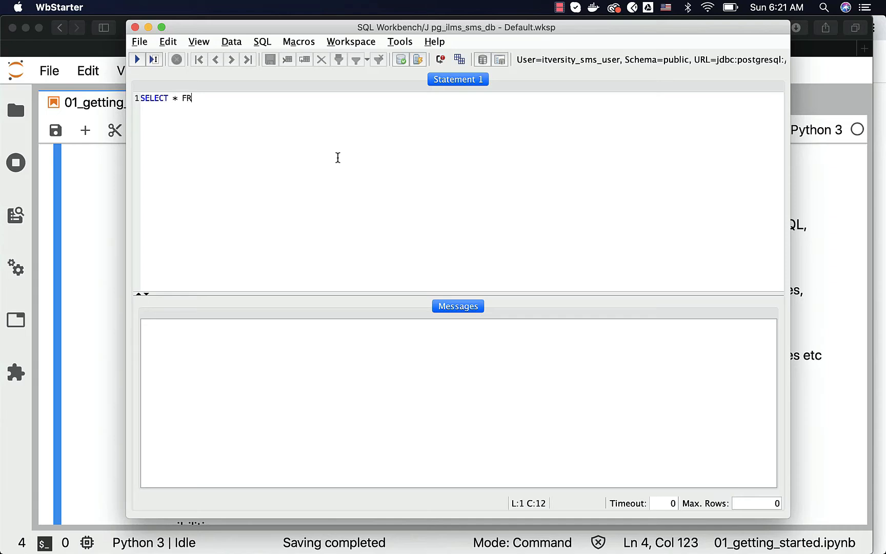
text(OM users;)
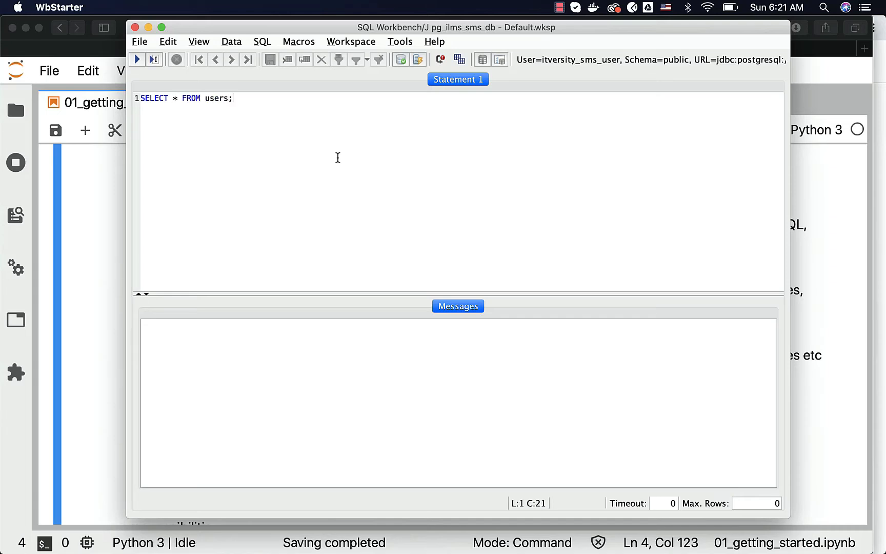
click(137, 59)
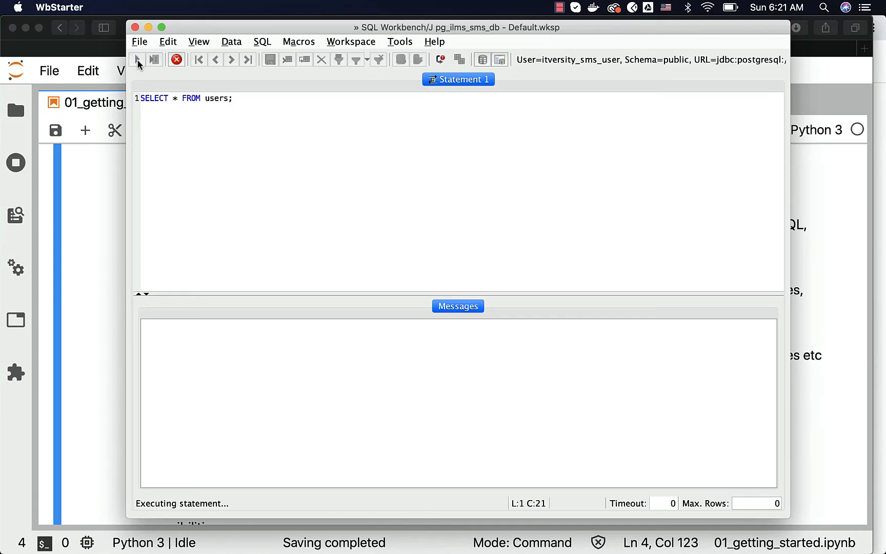
click(136, 59)
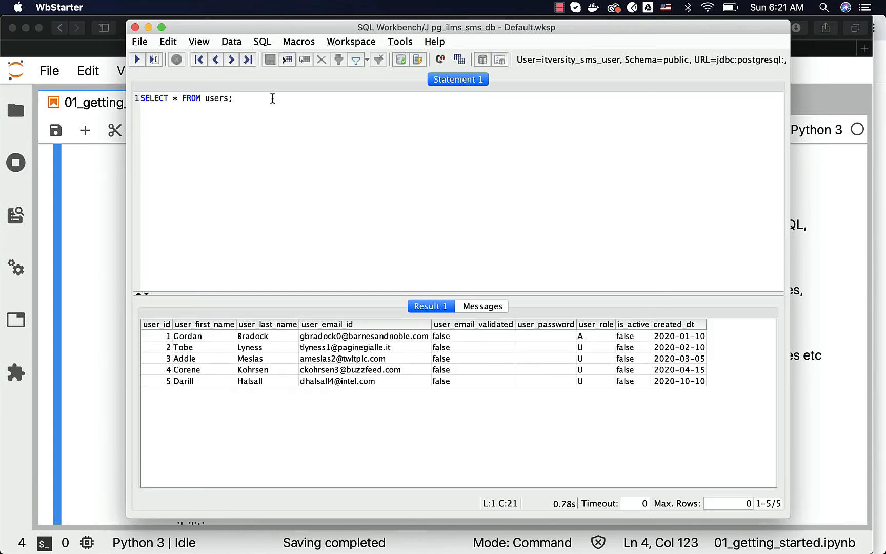
Add a SELECT count(1) FROM users query and run it, giving a total of 5
key(enter)
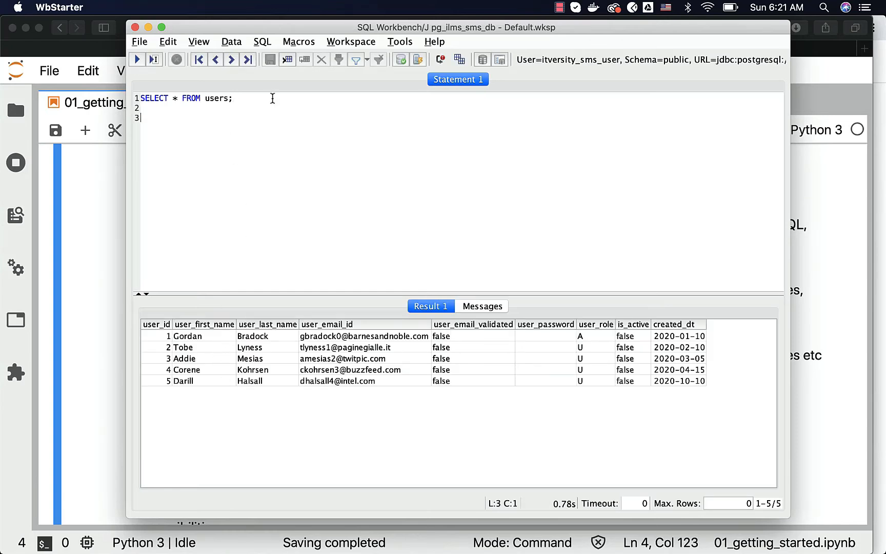
text(SELECT)
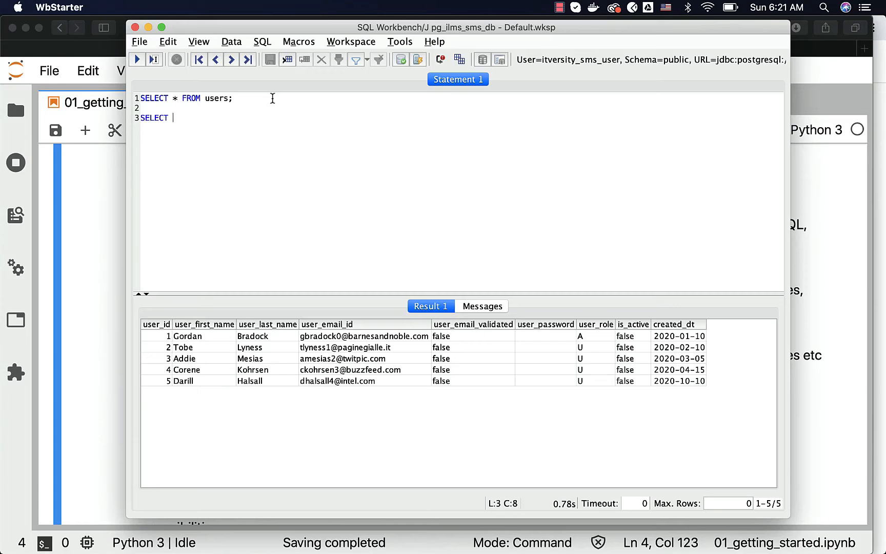
text(count(1) FROM users;)
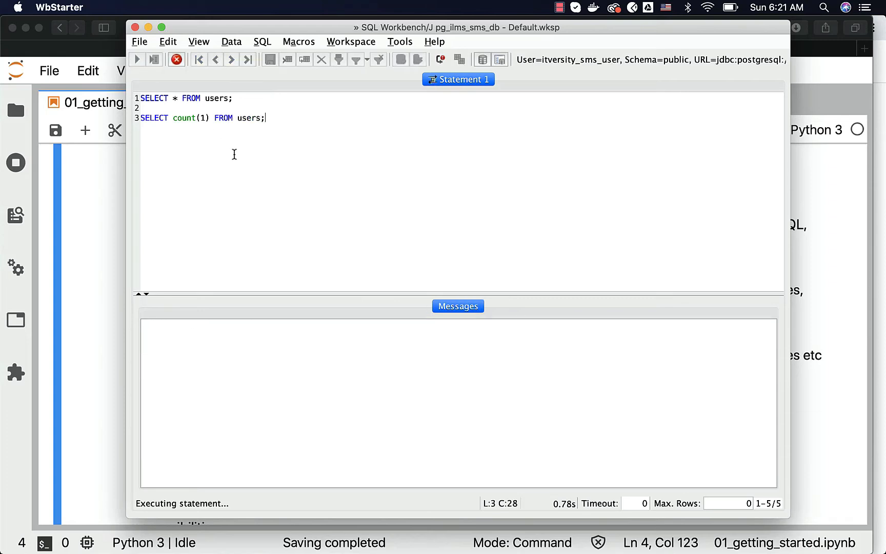
click(136, 60)
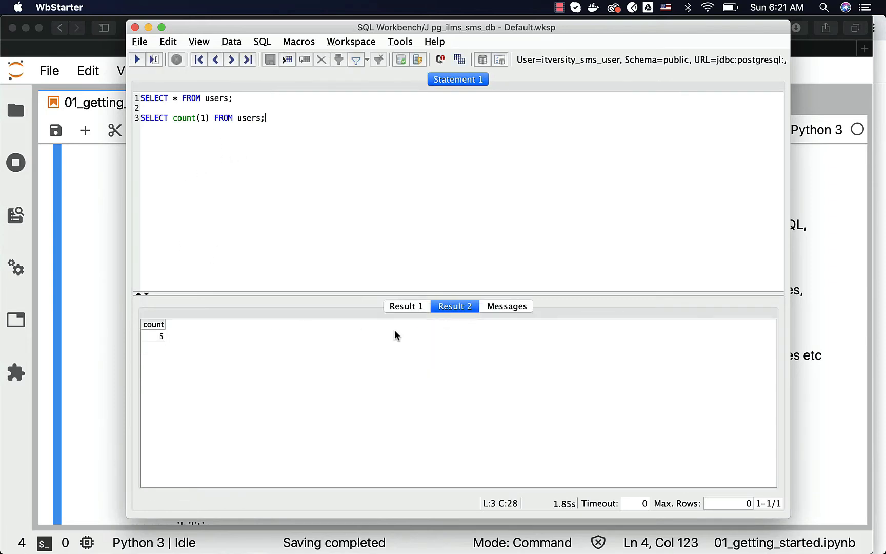
click(406, 305)
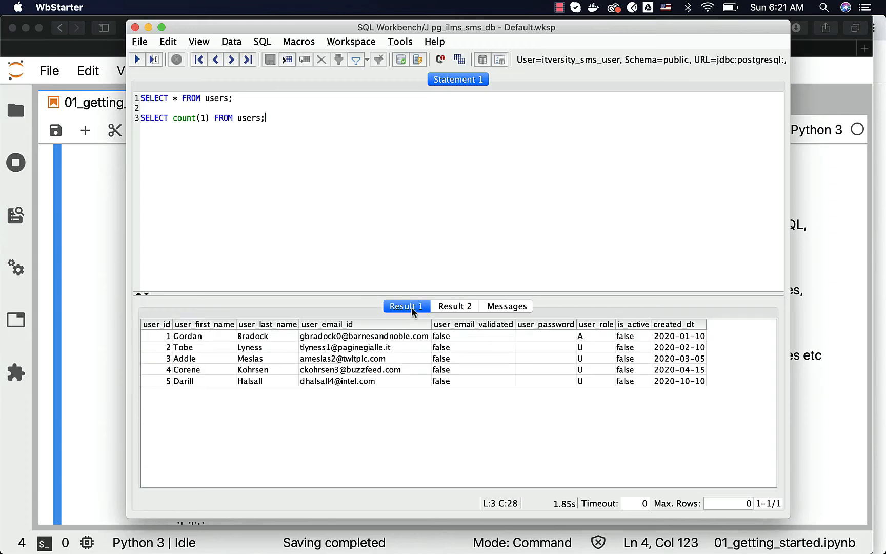
click(455, 306)
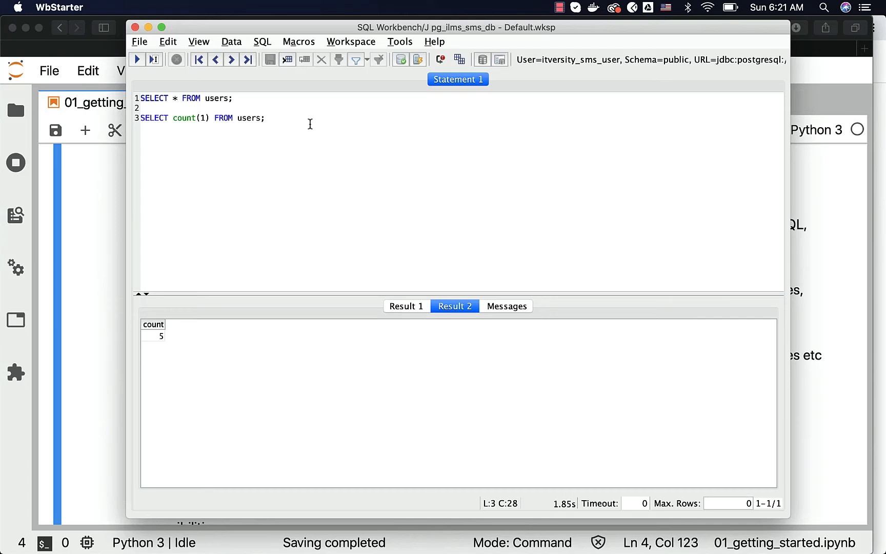
Add a GROUP BY user_role count query, run all three statements, and check the U 4 / A 1 result
text(SELECT)
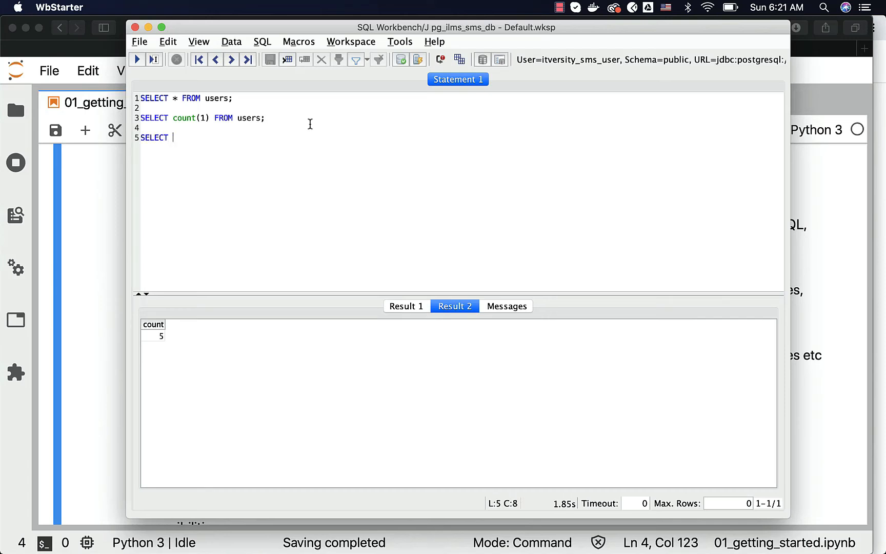
text(user_role,)
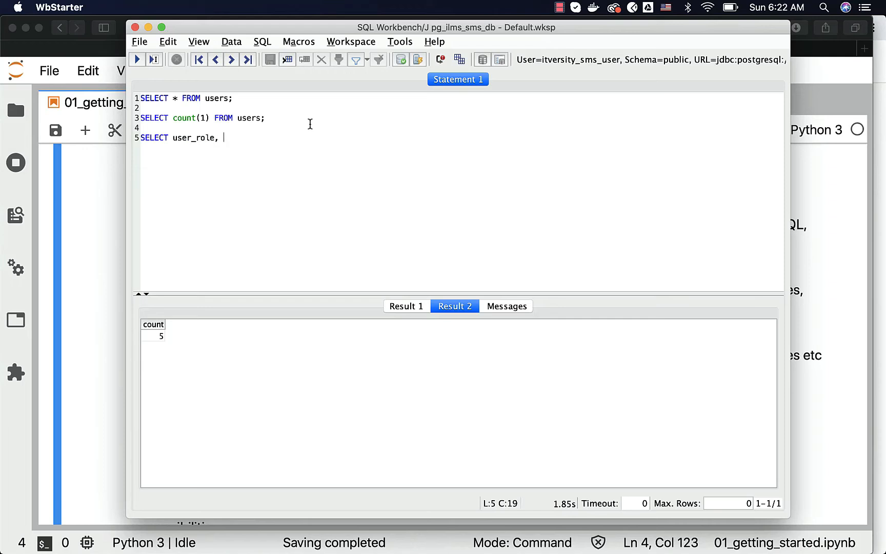
text(count(1) FROM user)
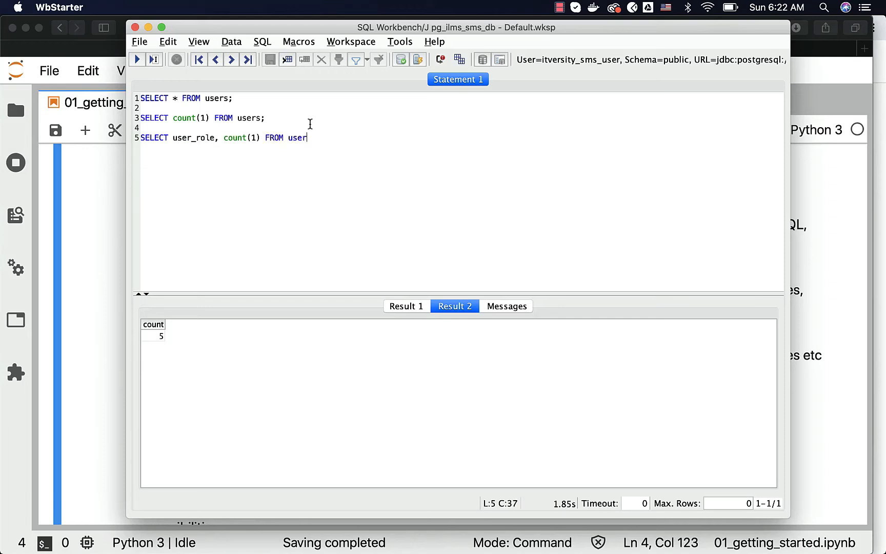
text(s)
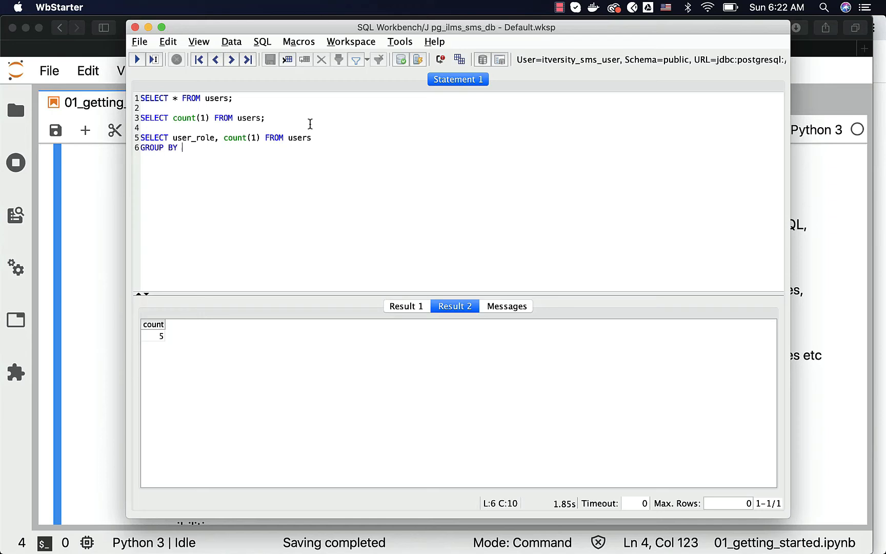
text(user_role;)
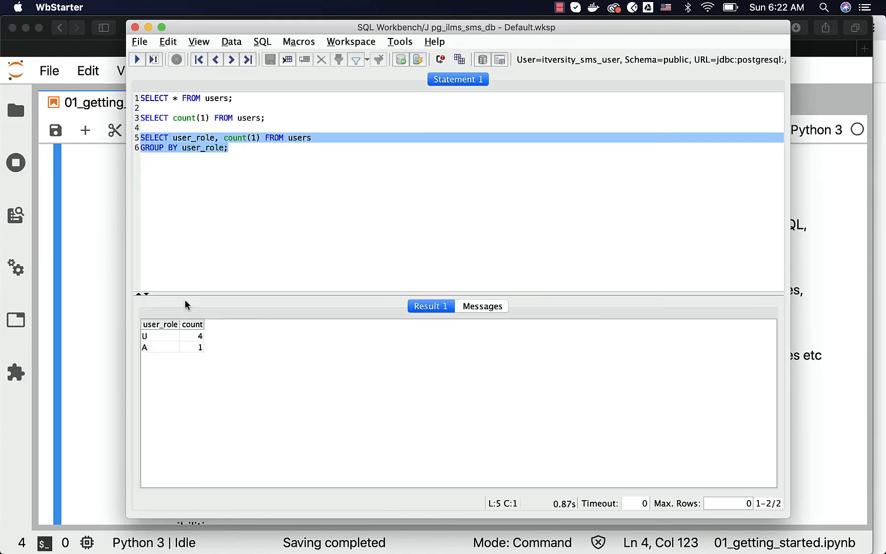
click(228, 148)
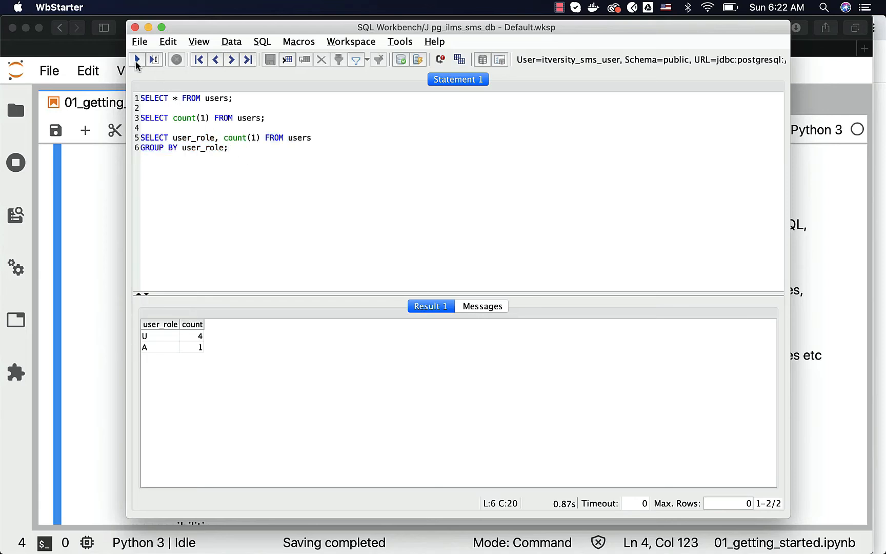
click(136, 60)
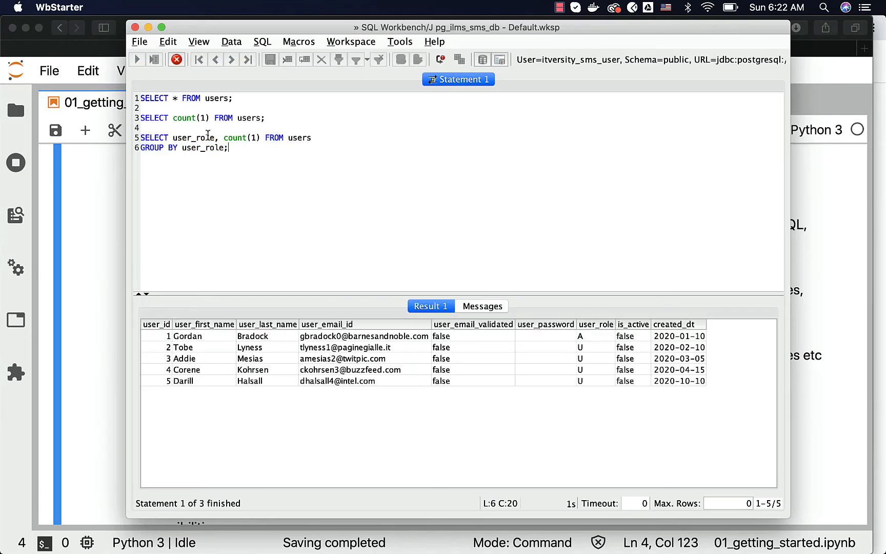
click(137, 60)
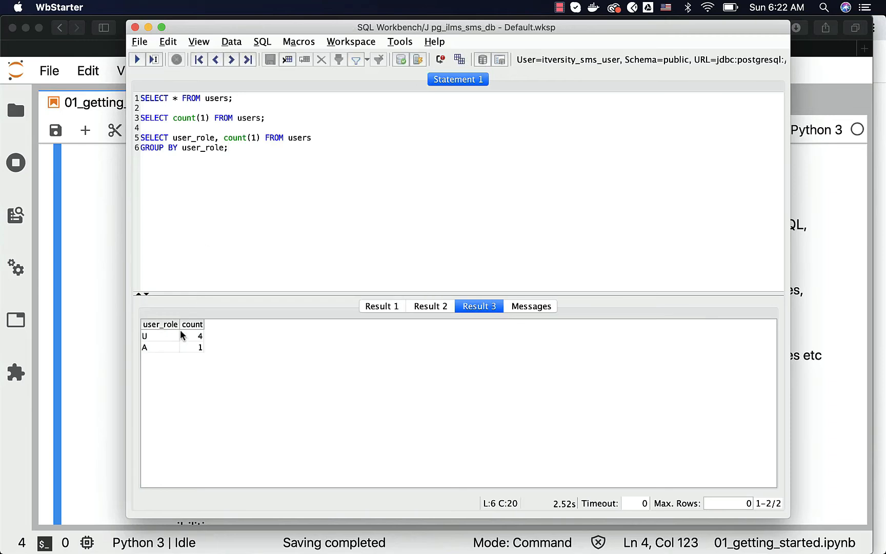
click(430, 306)
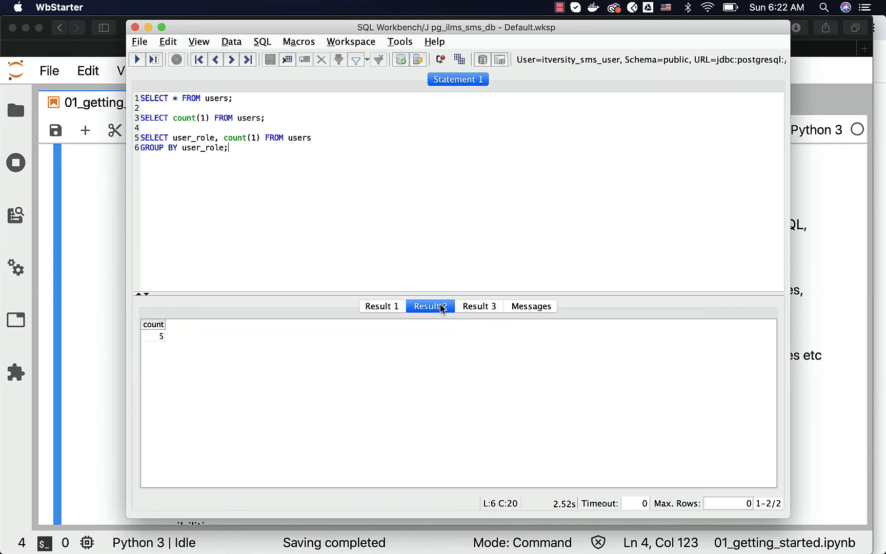
click(478, 306)
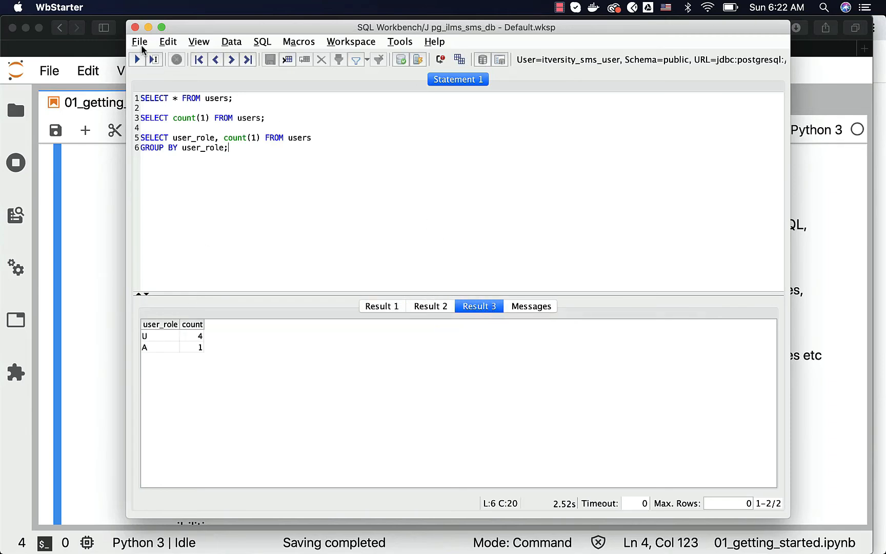
click(139, 41)
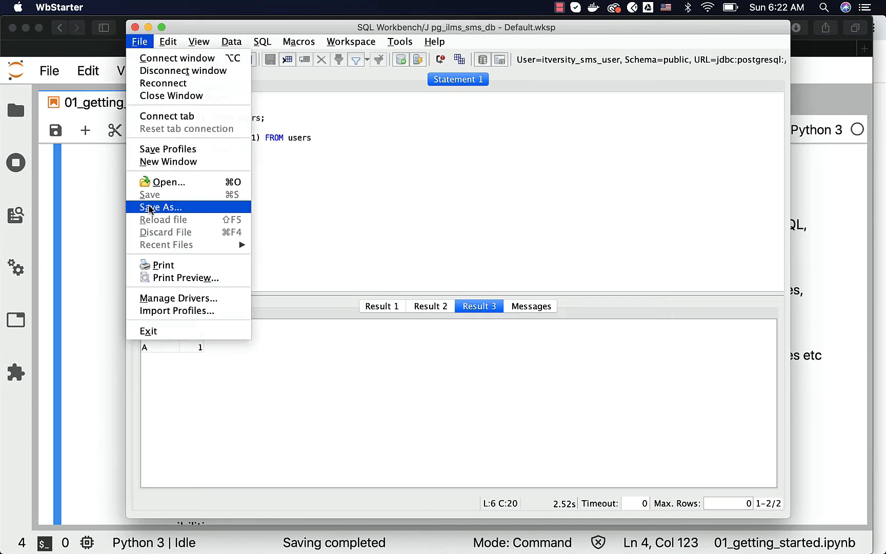
click(160, 207)
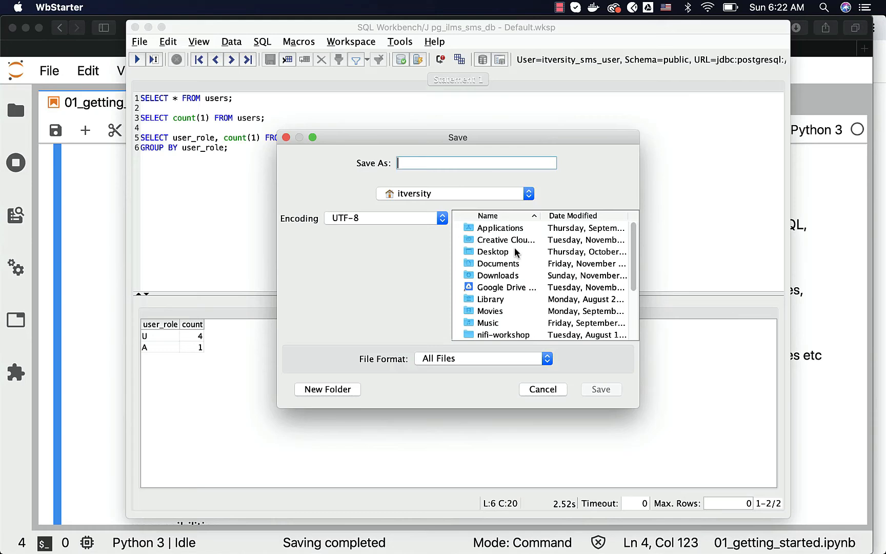
click(453, 193)
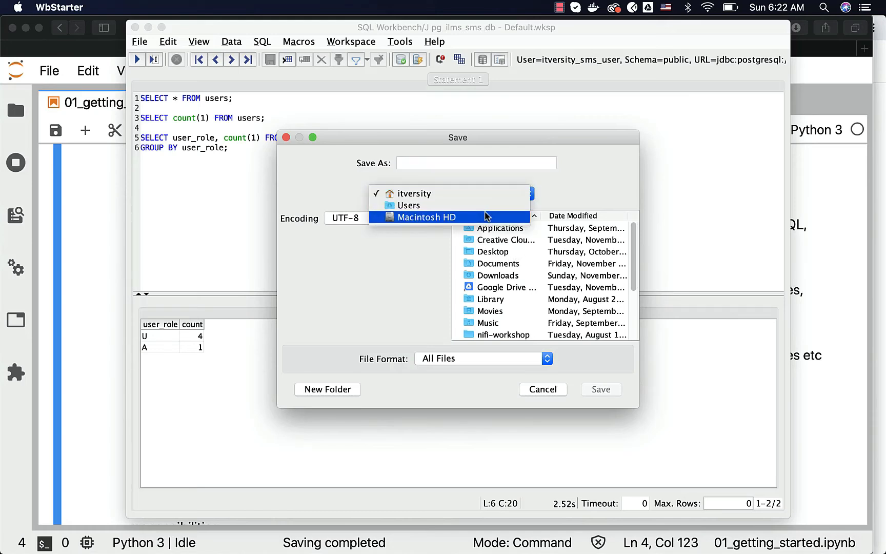
click(423, 218)
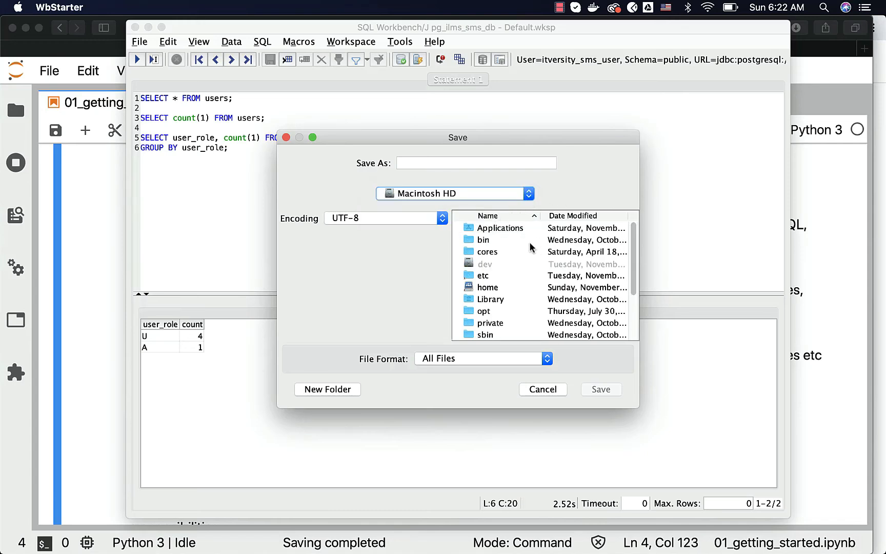
scroll(down, 3)
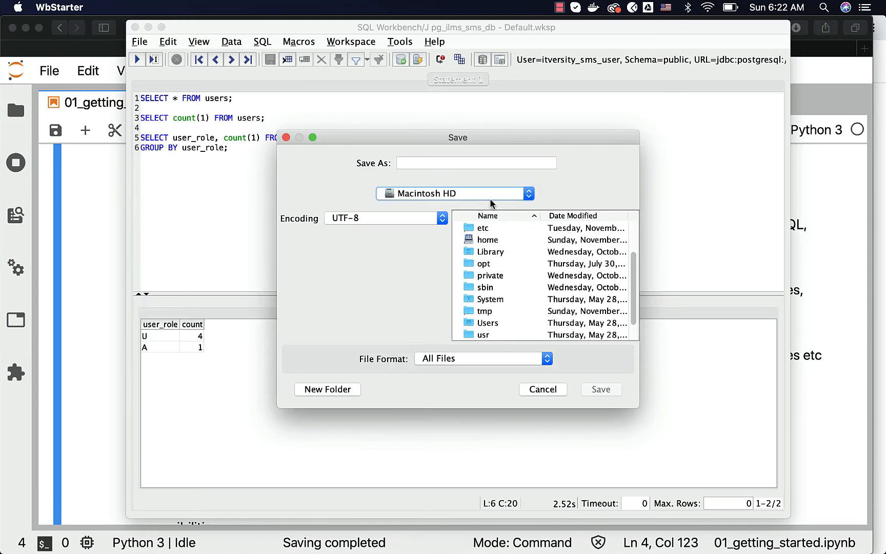
click(541, 389)
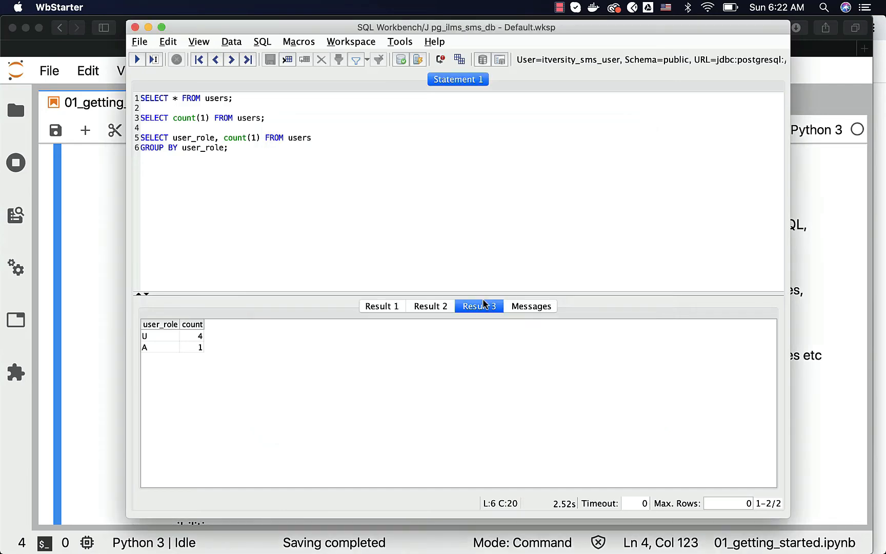
Start saving the script and create a new DB Scripts folder inside Research
click(138, 41)
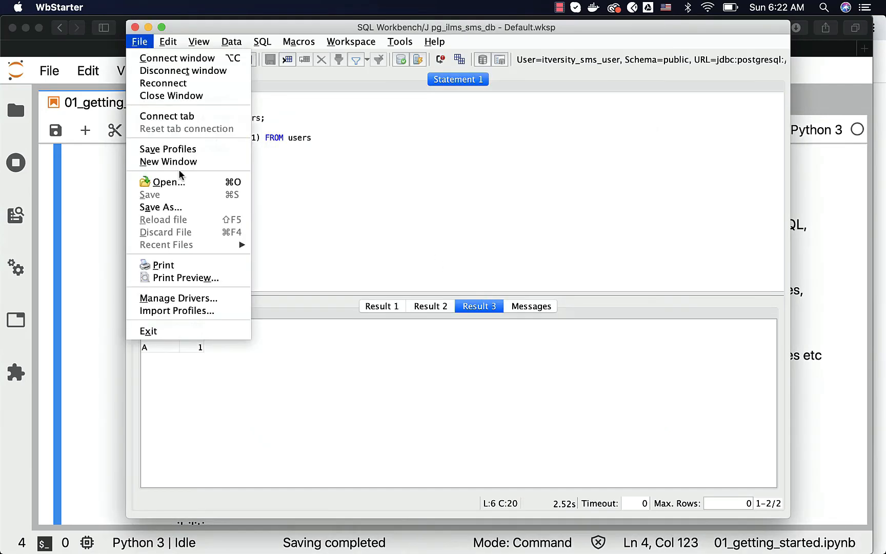
click(161, 207)
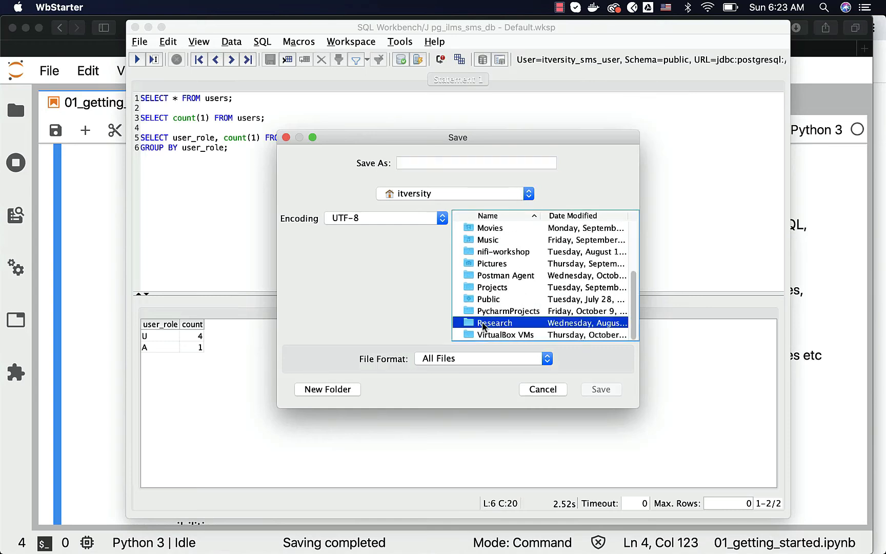
click(327, 389)
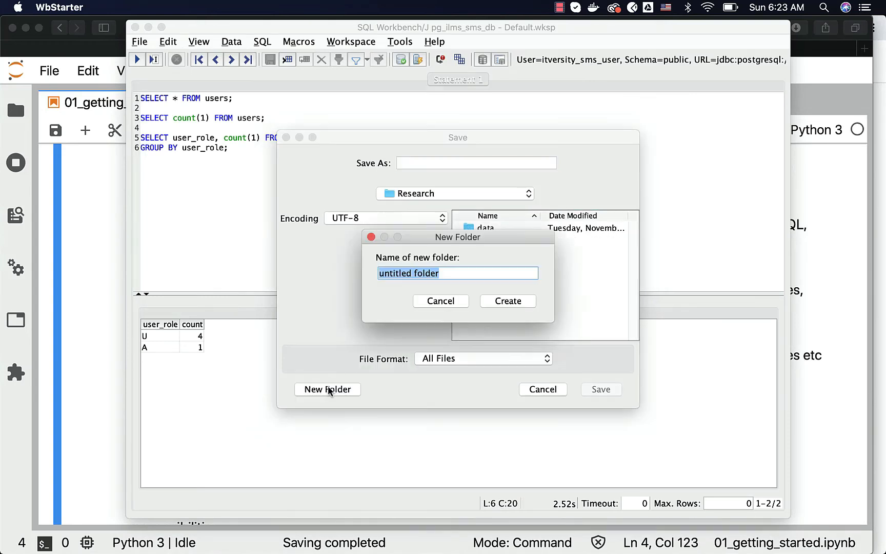
text(DB Script)
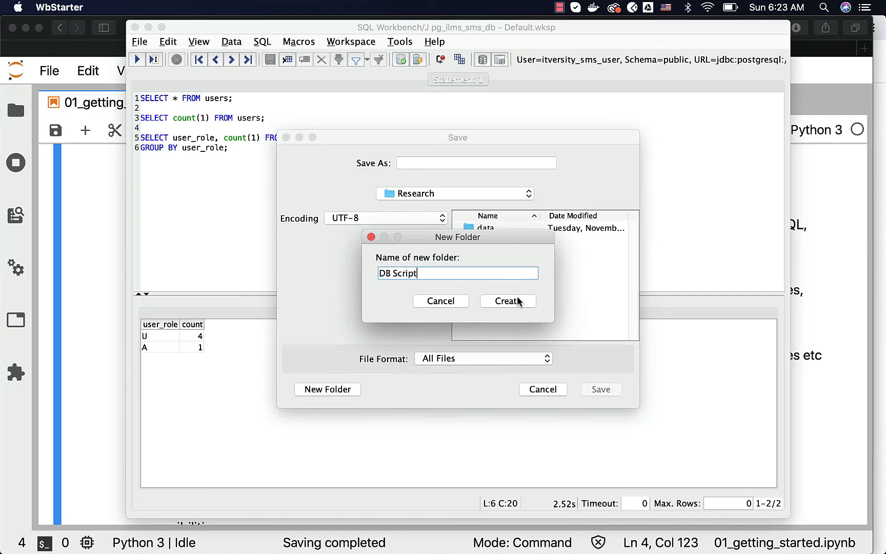
click(507, 300)
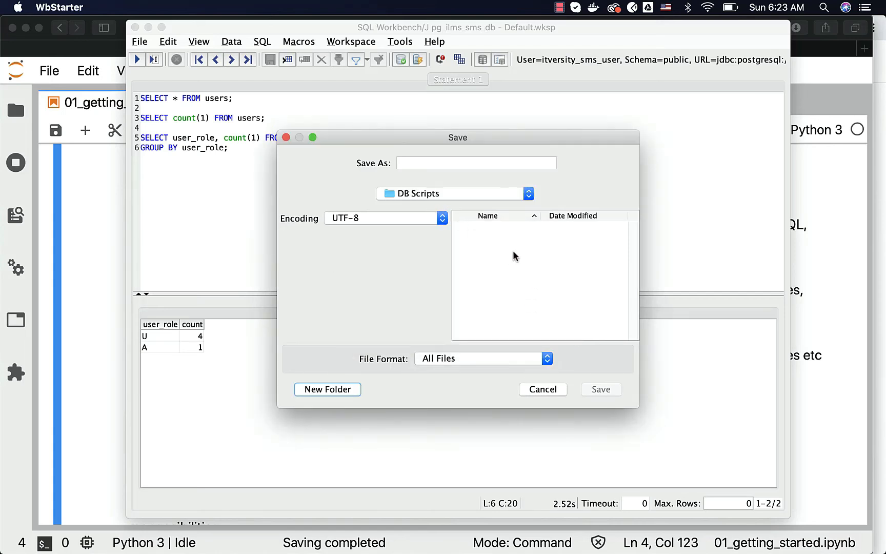
Save the script as pg_ilms_sms_users_queries.sql in the DB Scripts folder
text(pg_)
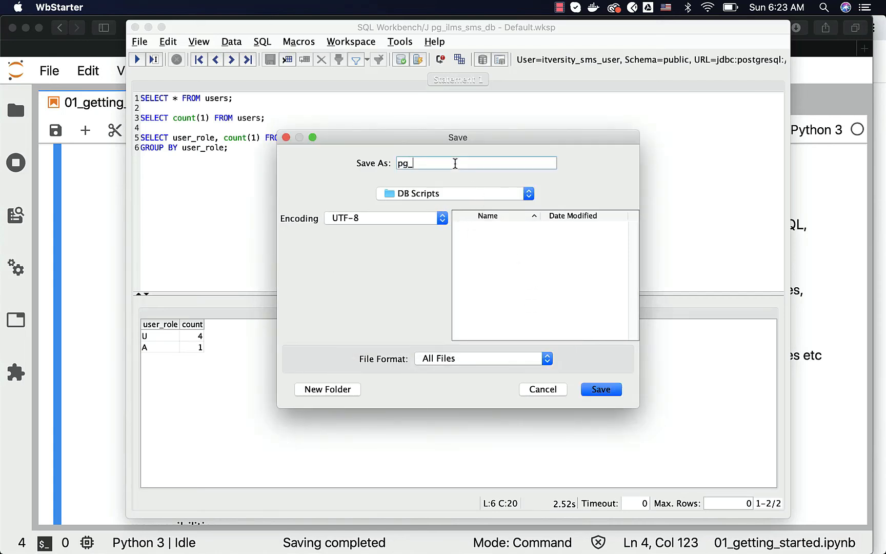
text(ilms_sms)
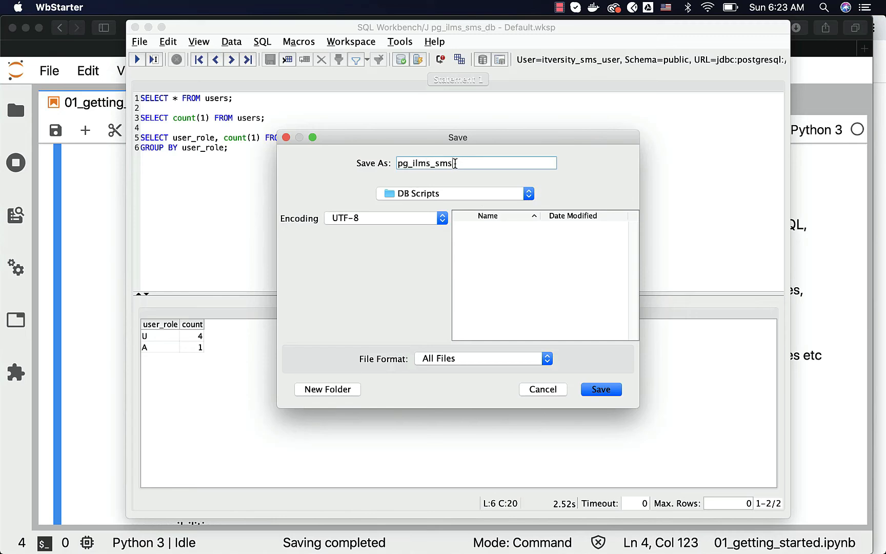
text(_users_queries.)
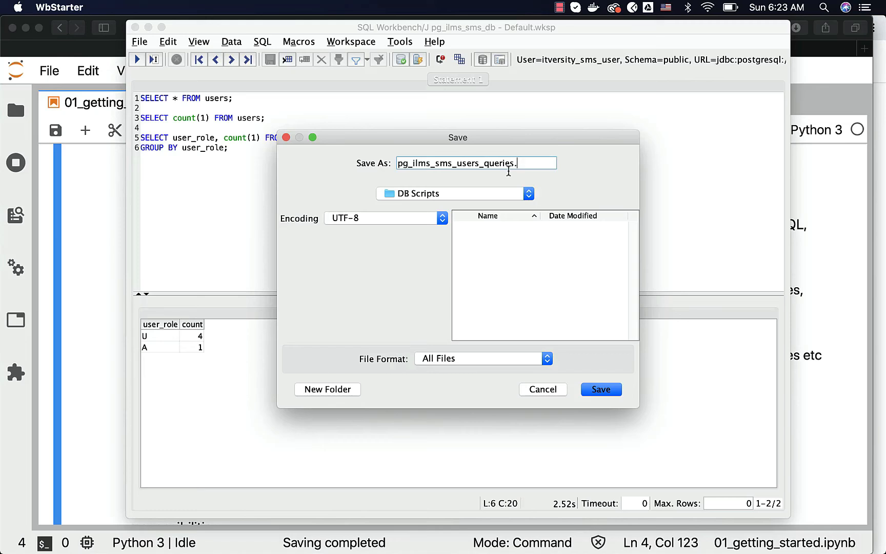
text(sql)
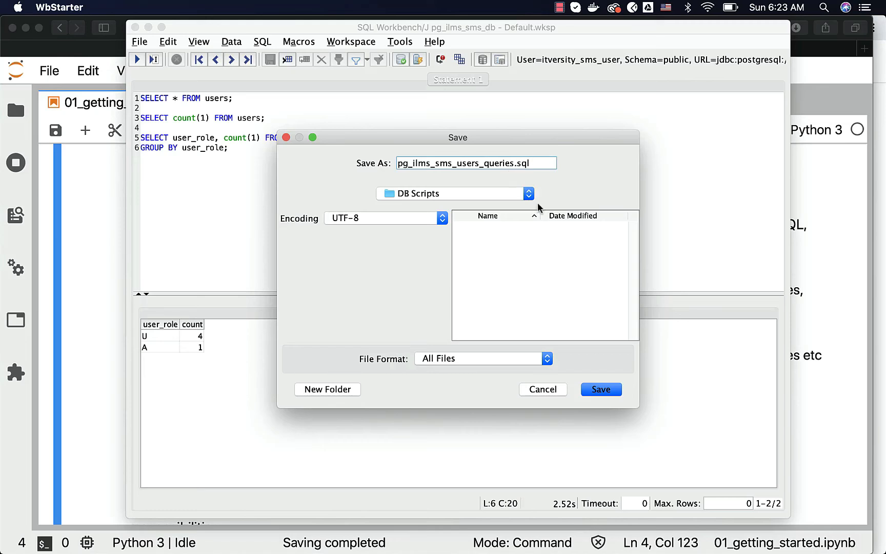
click(601, 389)
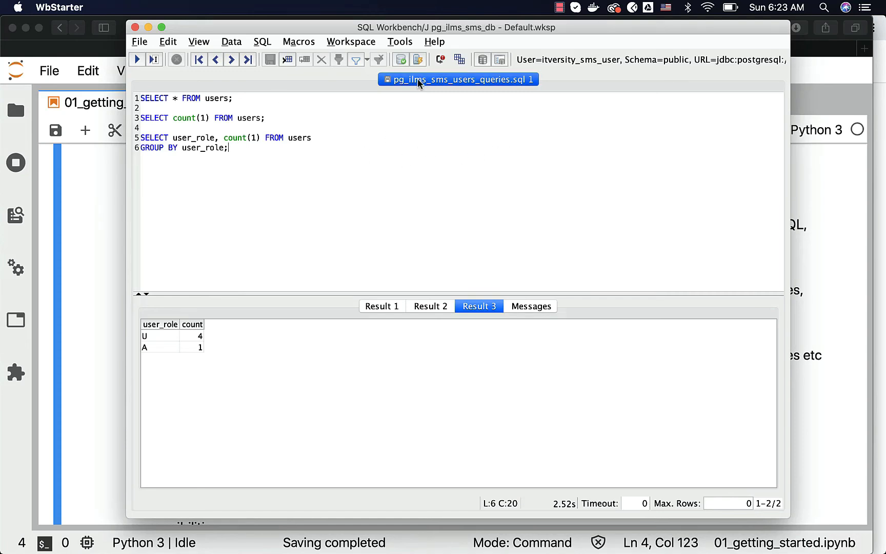
Add a Database Explorer tab from the query tab's options
right_click(457, 78)
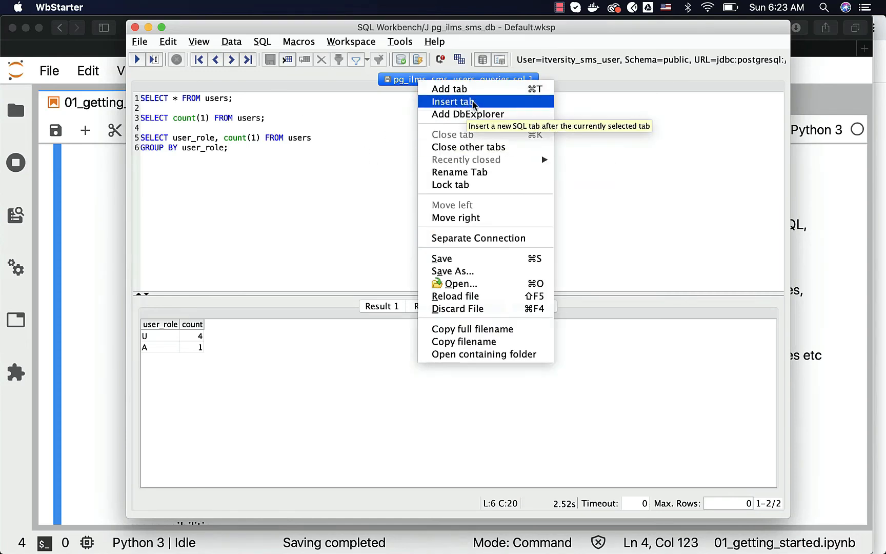
mouse_move(468, 114)
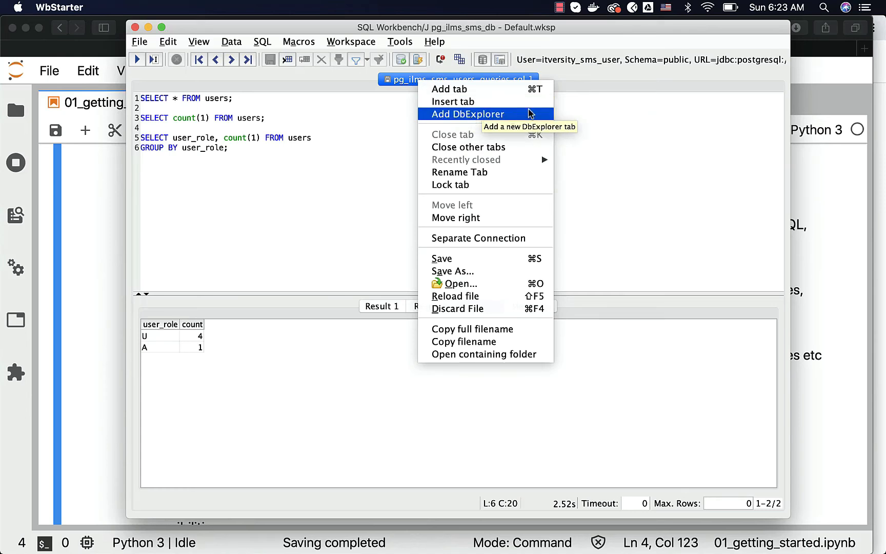
click(398, 41)
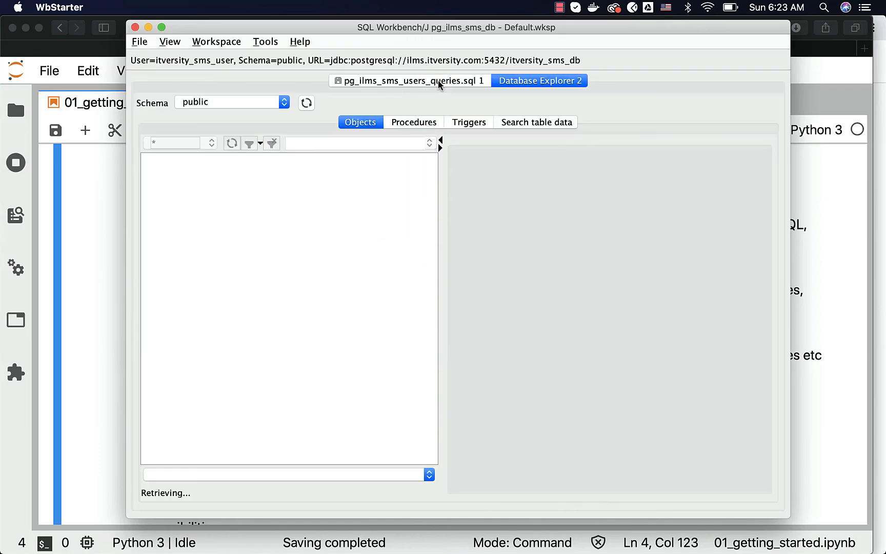
right_click(410, 80)
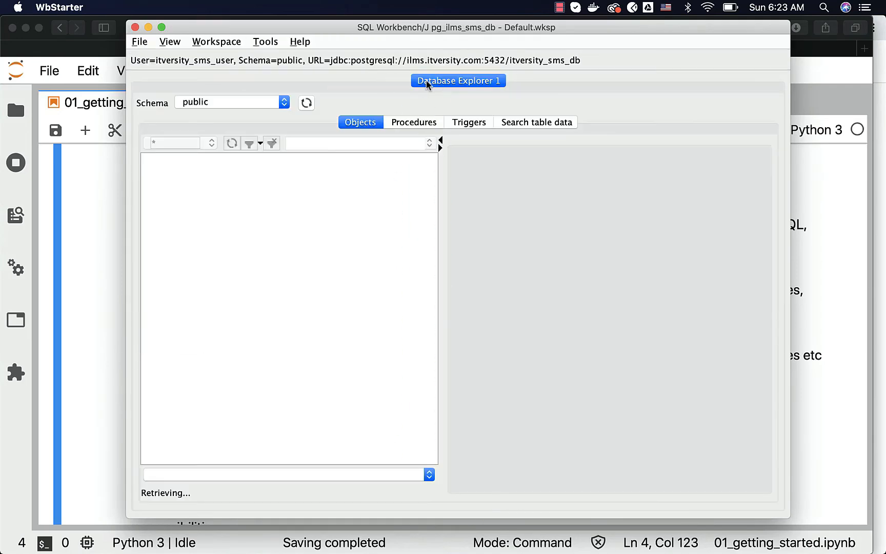
Choose File > Open and select the saved users queries script in DB Scripts
click(139, 41)
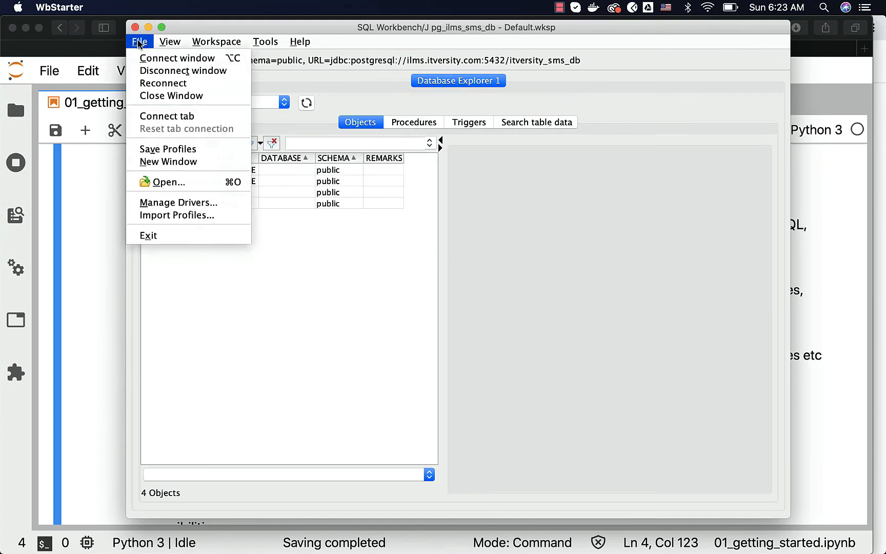
click(165, 182)
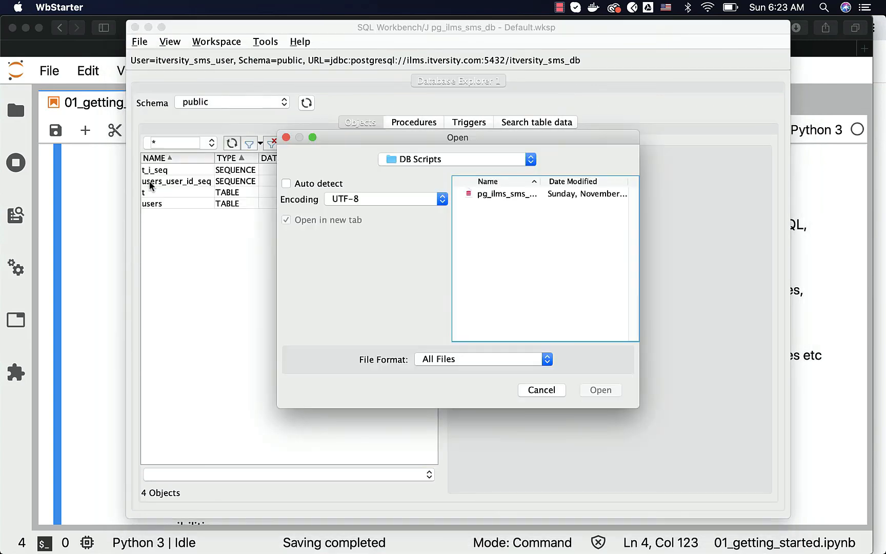
click(600, 390)
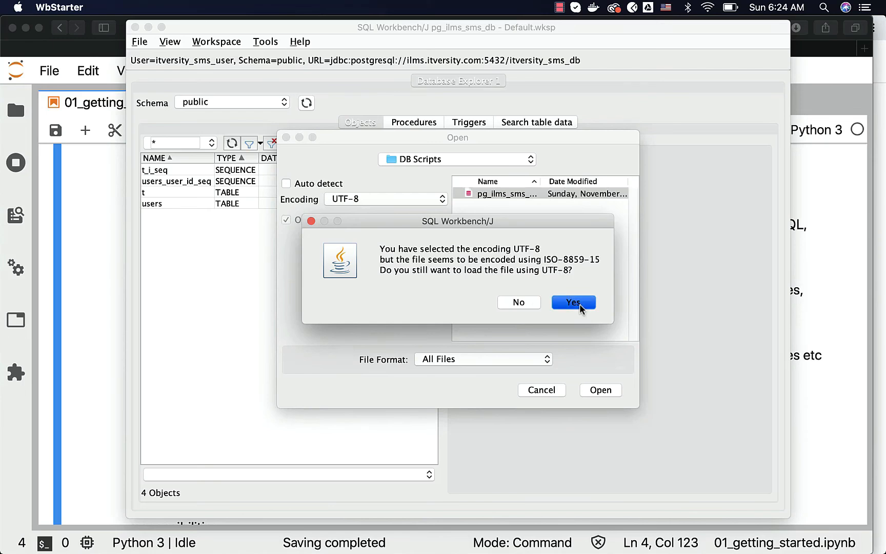
Load the script as UTF-8 and execute all three queries, reproducing user_role counts U 4 and A 1
click(573, 302)
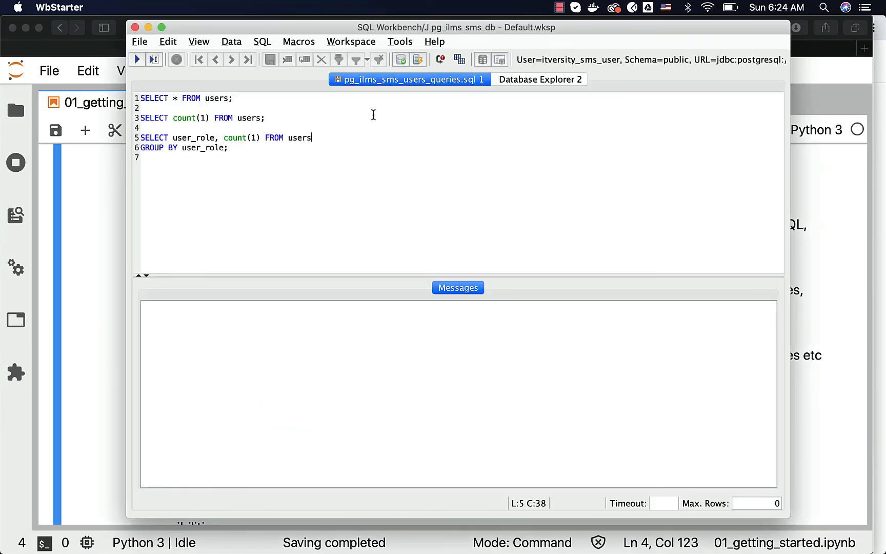
click(136, 59)
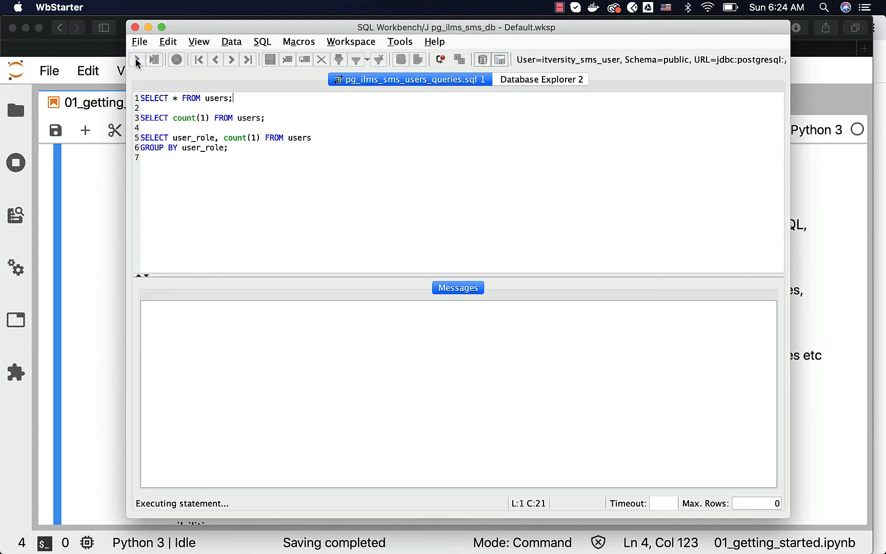
click(136, 60)
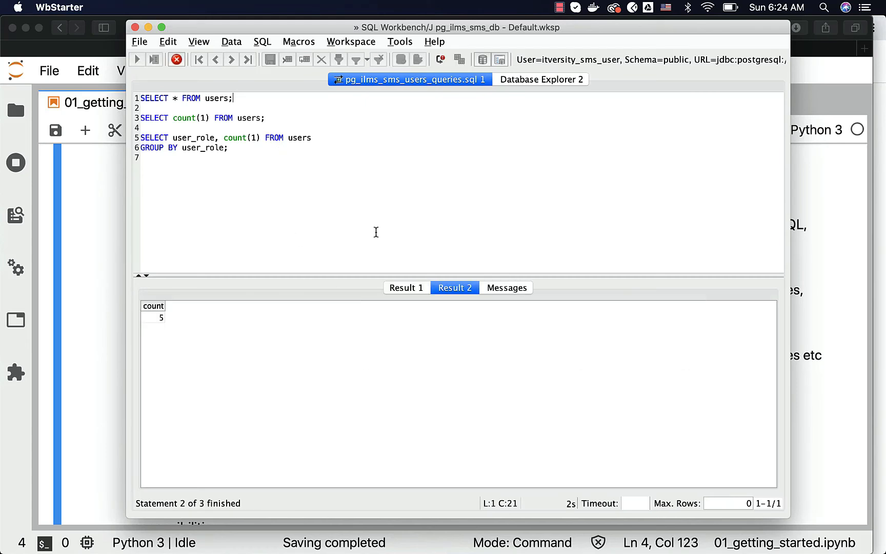
click(136, 59)
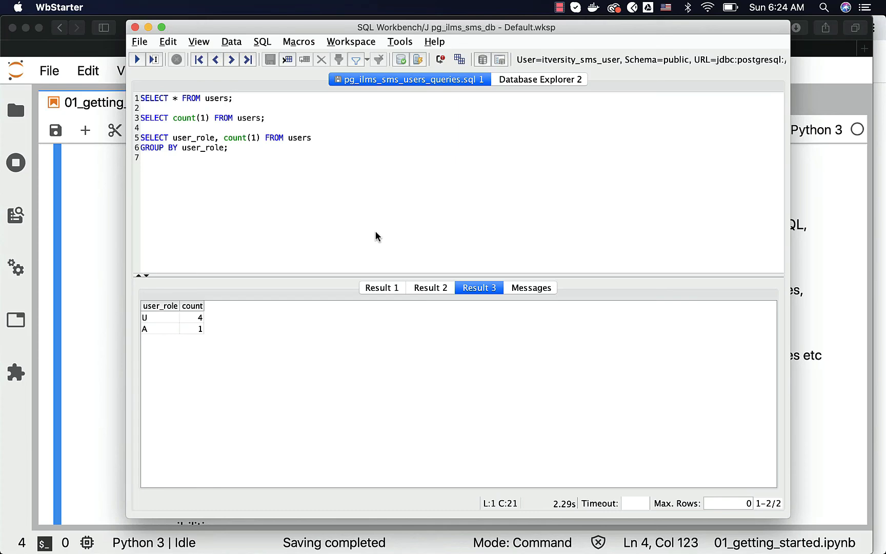
click(234, 97)
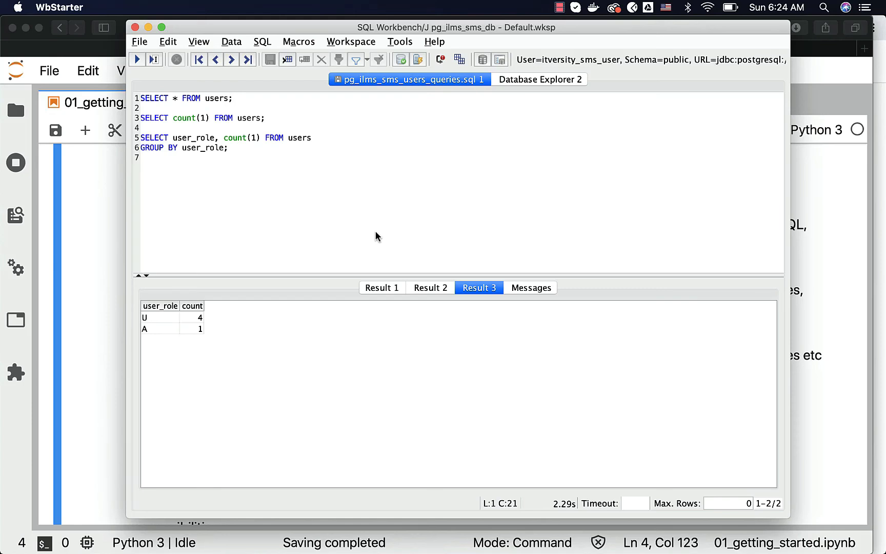
click(234, 97)
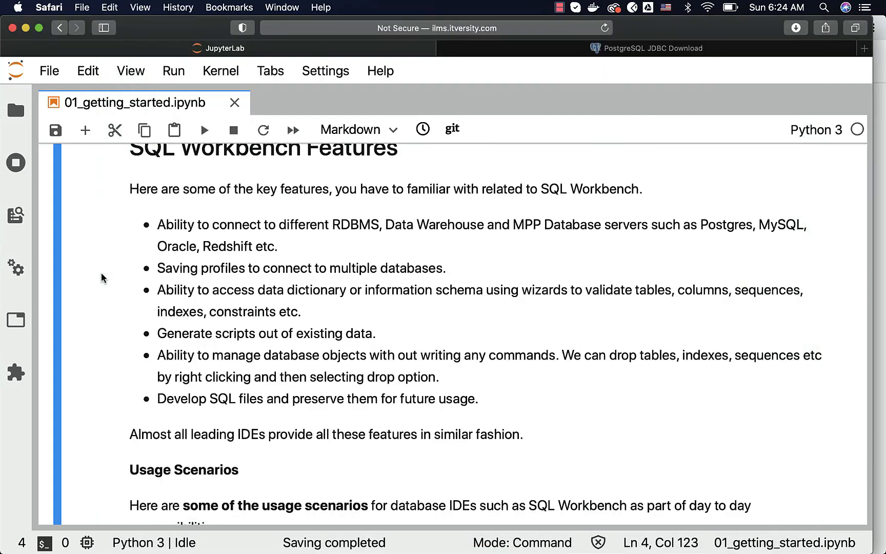
Scroll the 01_getting_started notebook down past the features notes to the Usage Scenarios list
scroll(down, 3)
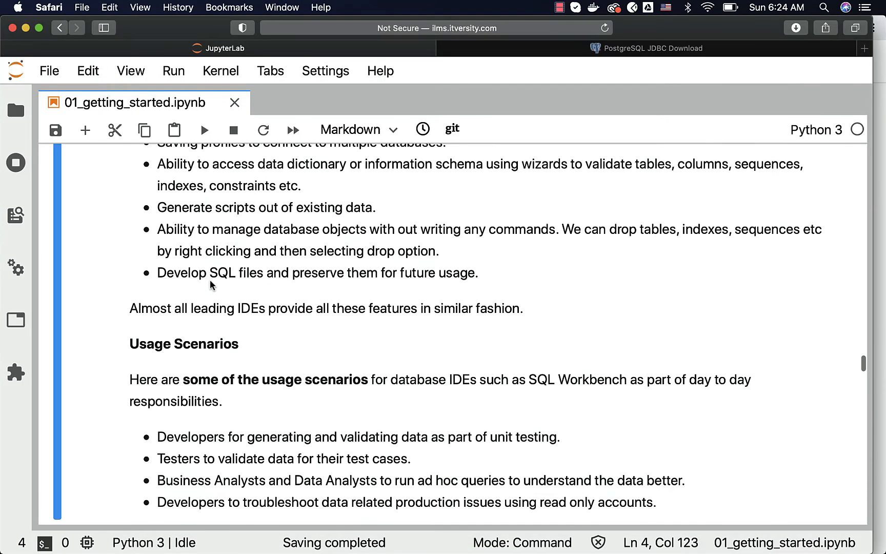
scroll(down, 3)
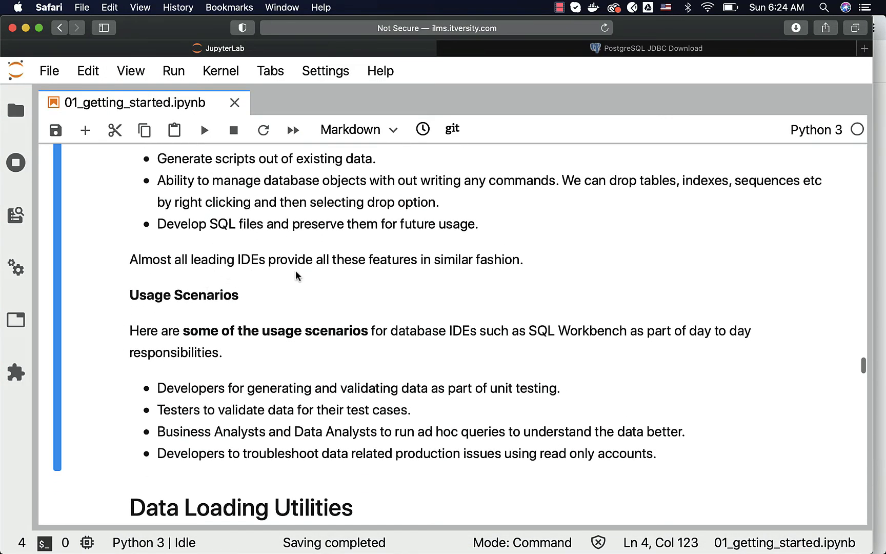
mouse_move(351, 279)
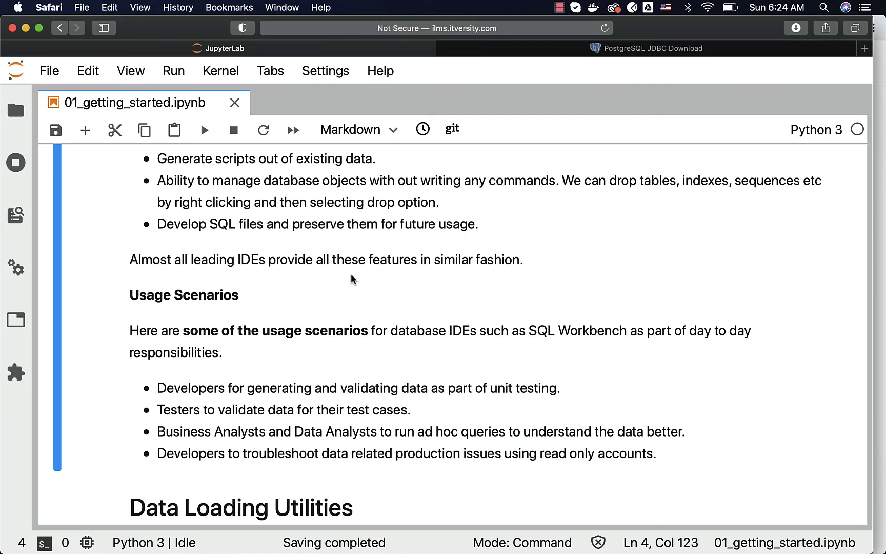
mouse_move(356, 352)
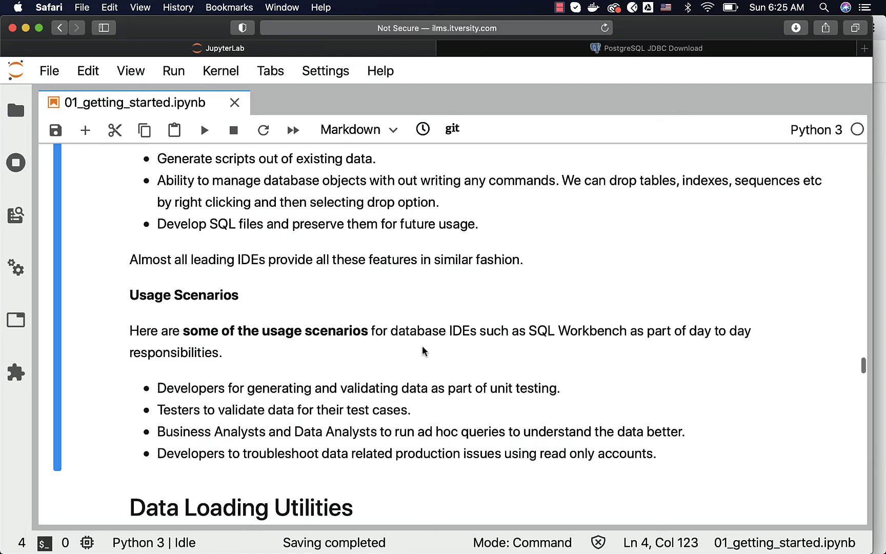
scroll(down, 3)
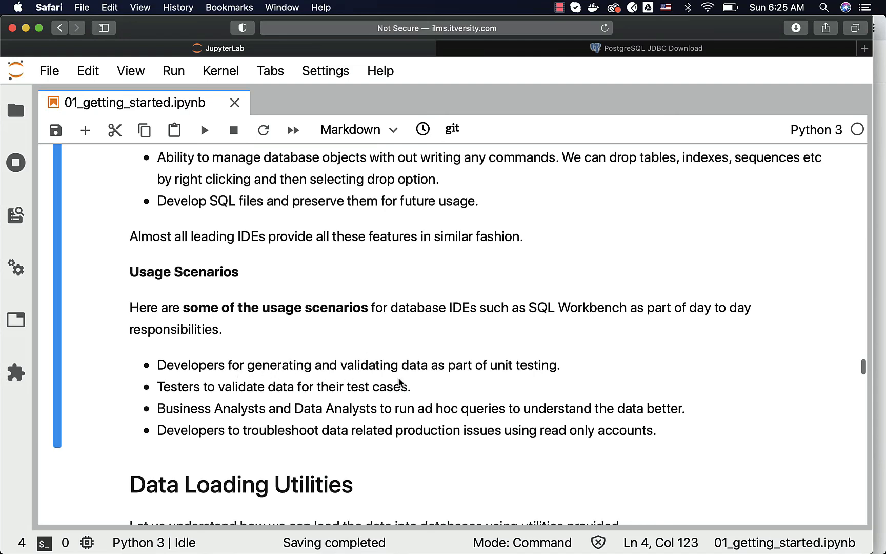
mouse_move(214, 396)
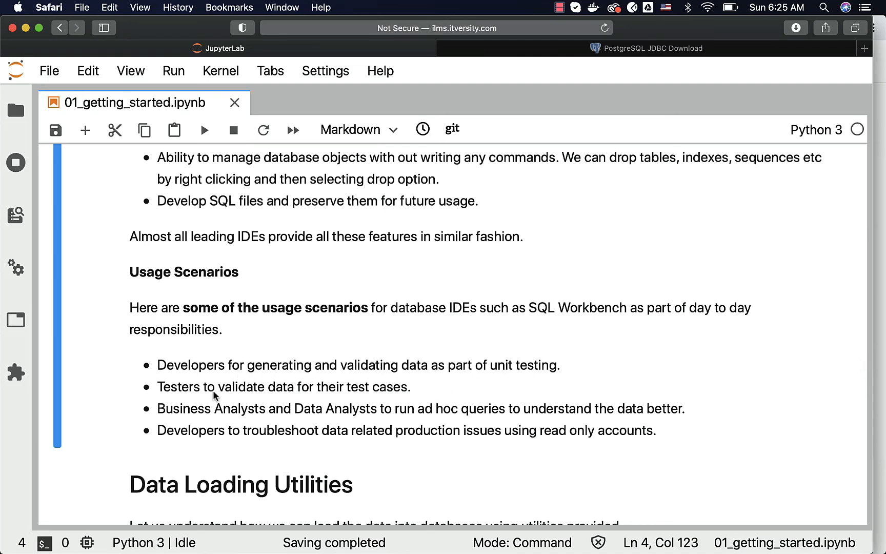
mouse_move(296, 405)
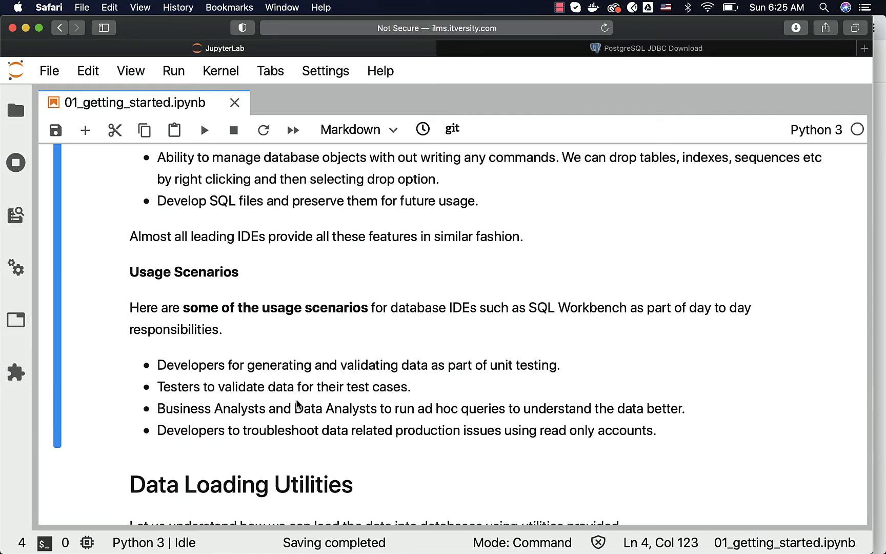
mouse_move(396, 422)
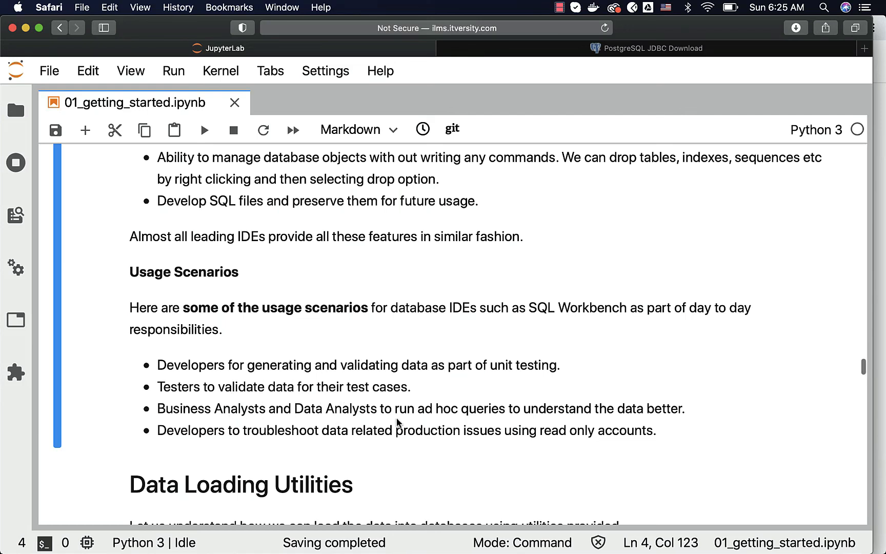
mouse_move(588, 421)
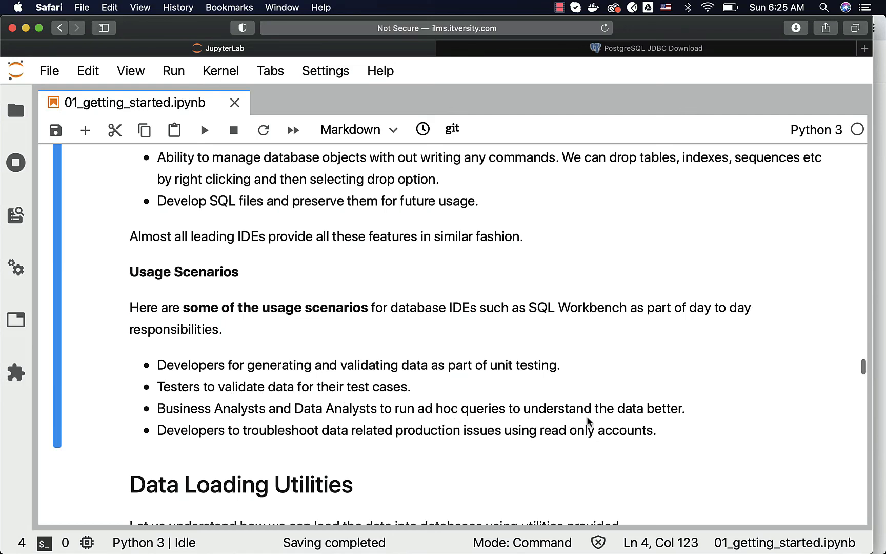
mouse_move(317, 442)
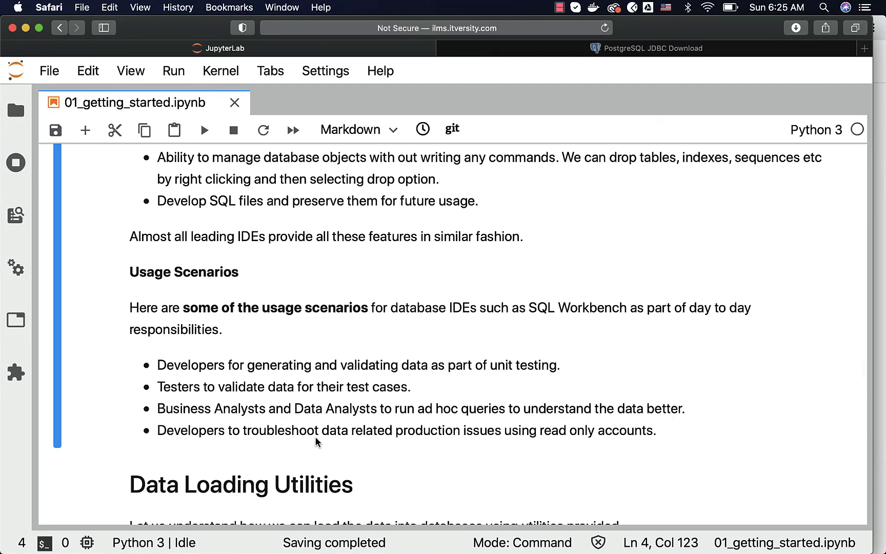